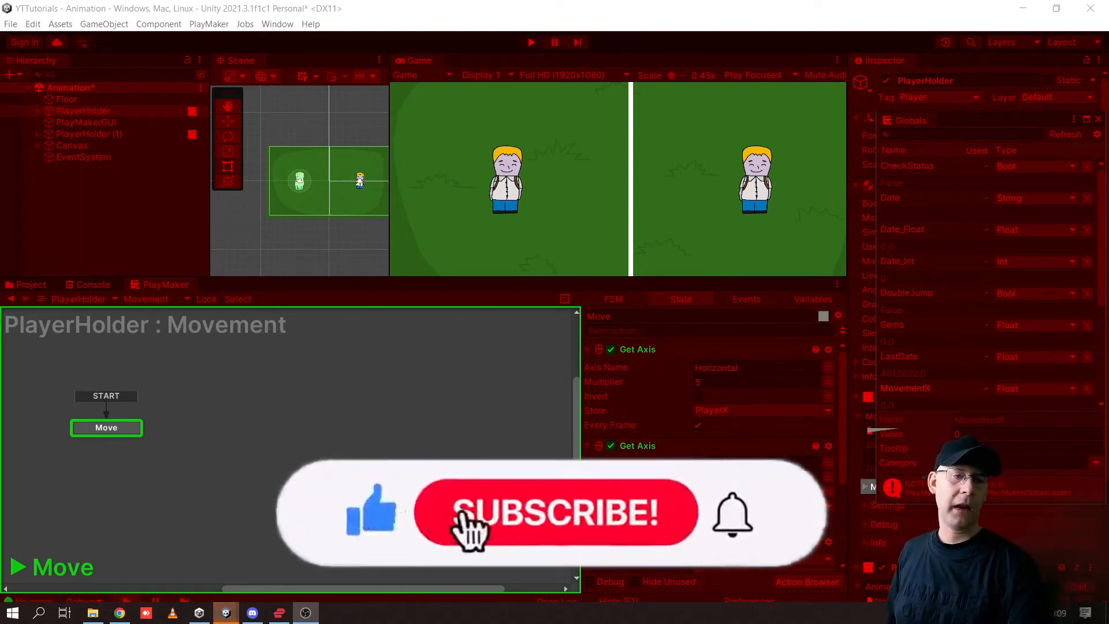
# Step: Bring up the Input Manager in Project Settings and clear the Horizontal axis's alternative a/d keys
pyautogui.click(554, 513)
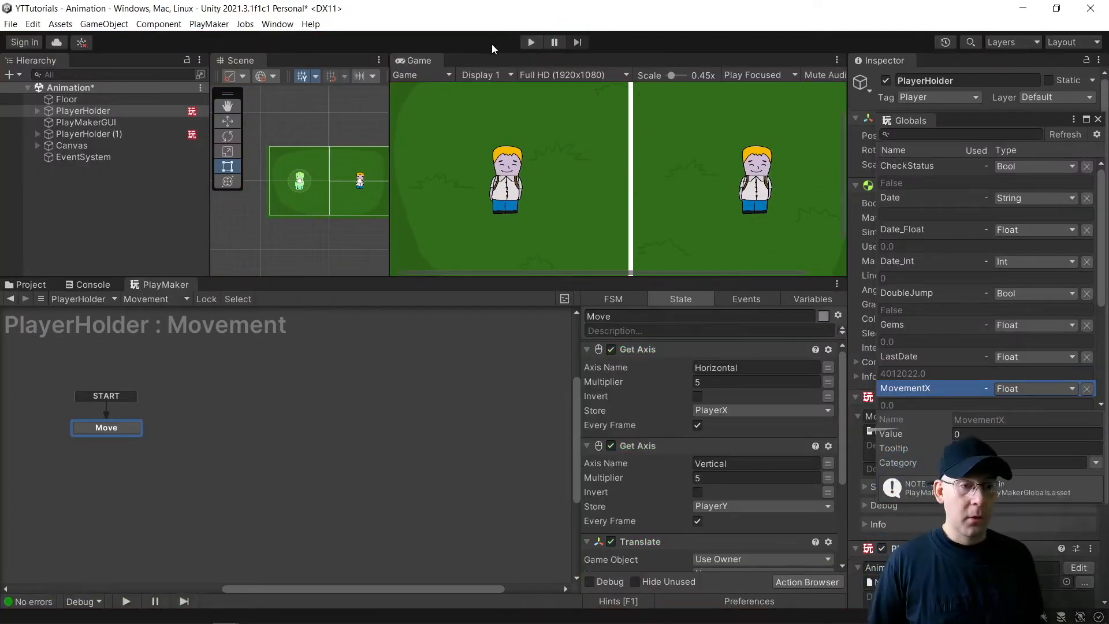
pyautogui.click(33, 24)
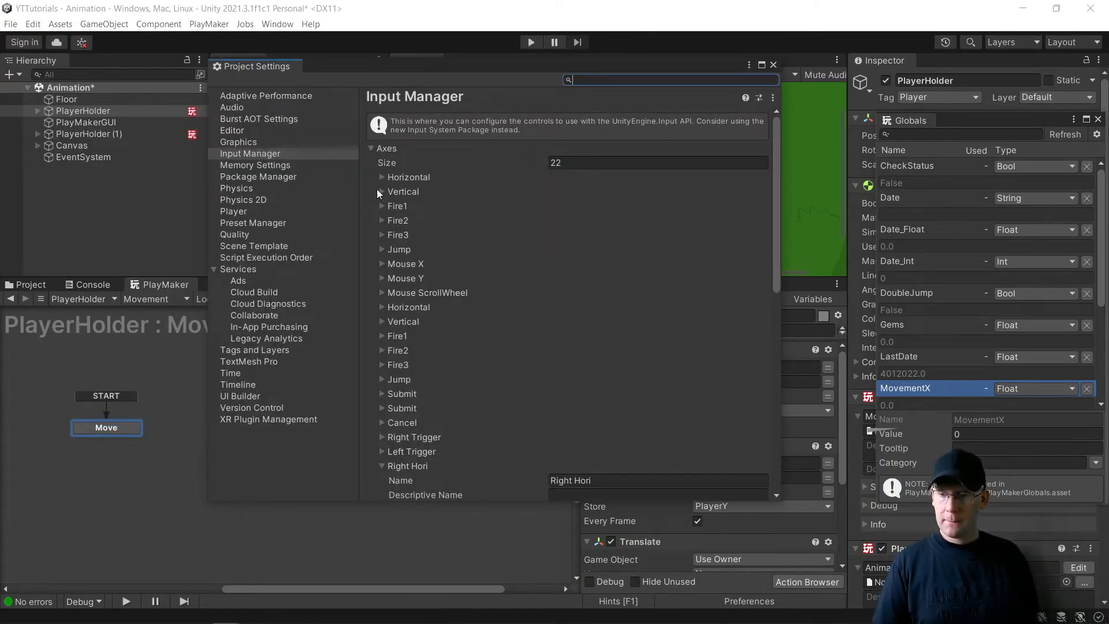
pyautogui.click(381, 177)
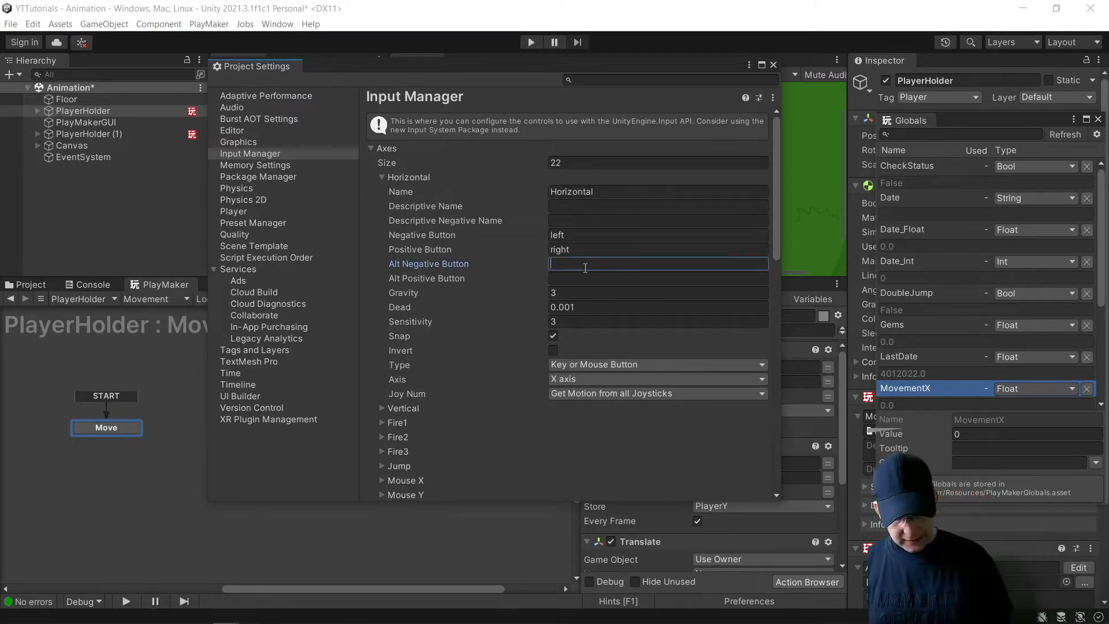
pyautogui.write('a')
pyautogui.click(659, 278)
pyautogui.write('d')
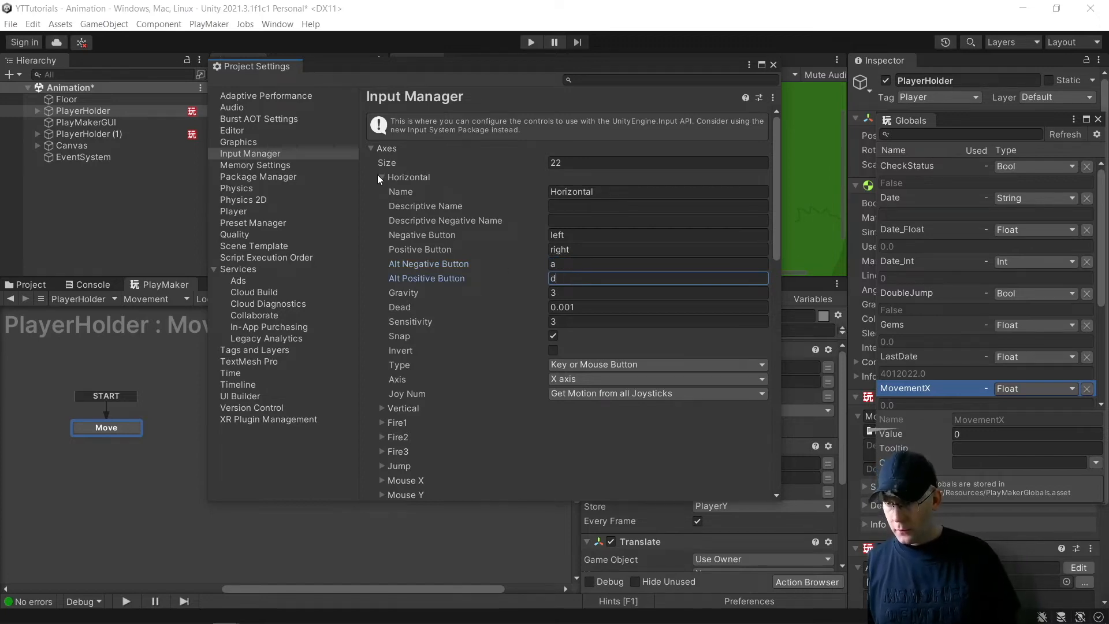
# Step: Clear the Vertical axis's alternative s/w keys and collapse both axes again
pyautogui.click(379, 177)
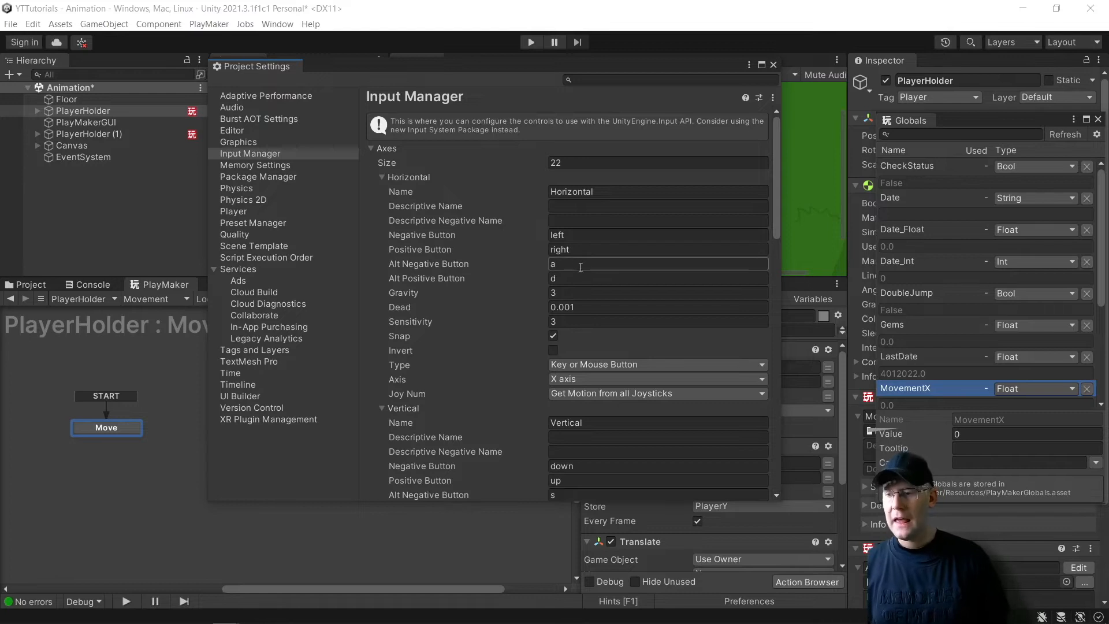
pyautogui.moveTo(426, 282)
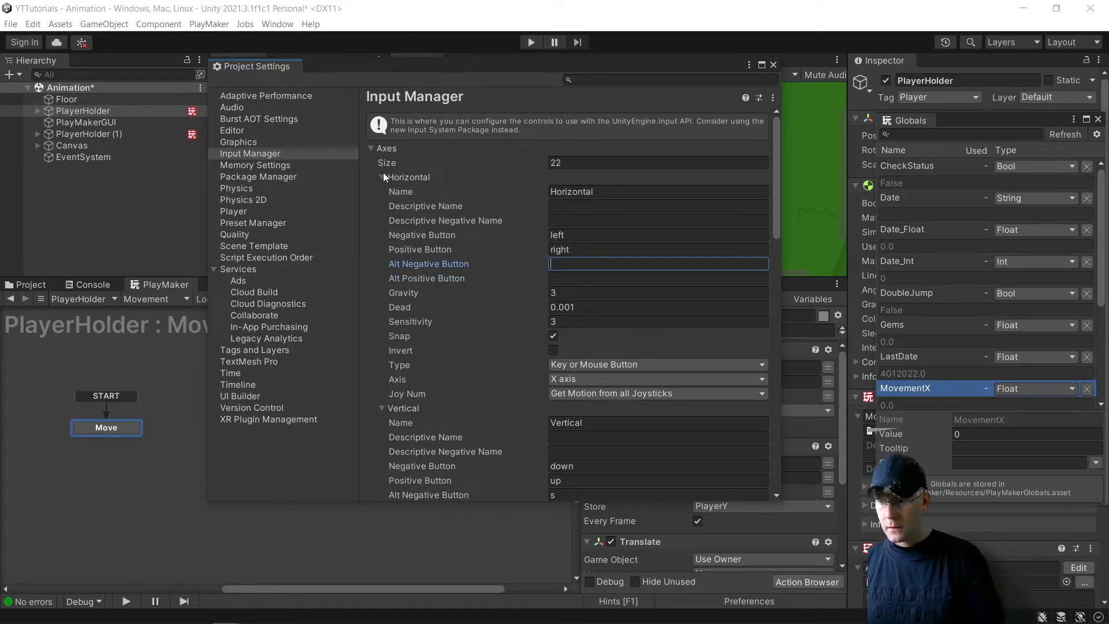
pyautogui.click(382, 177)
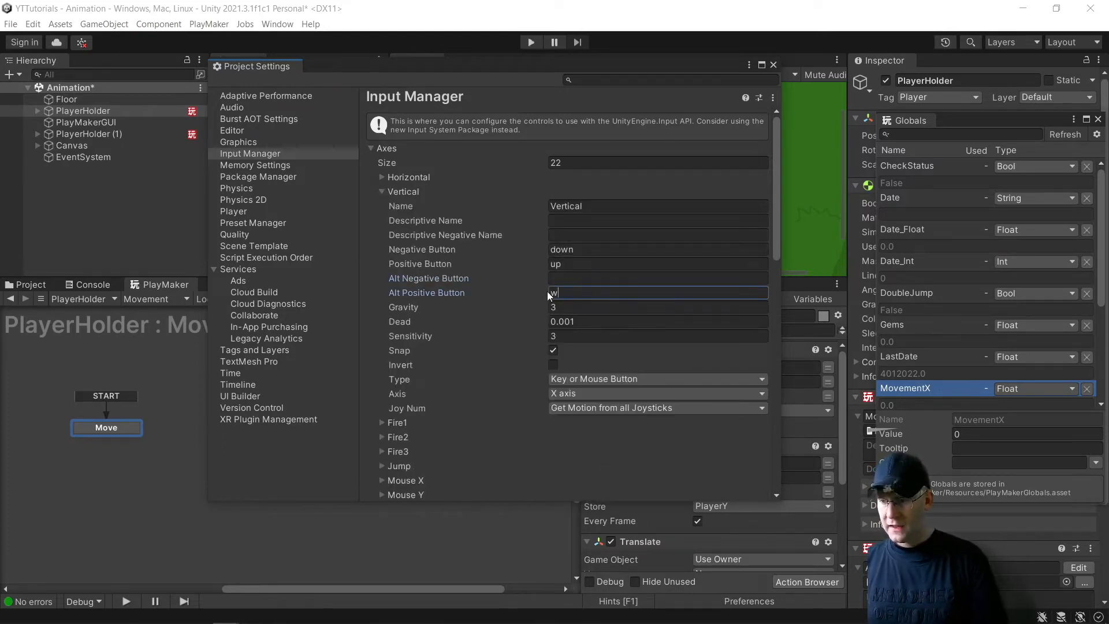
pyautogui.click(381, 192)
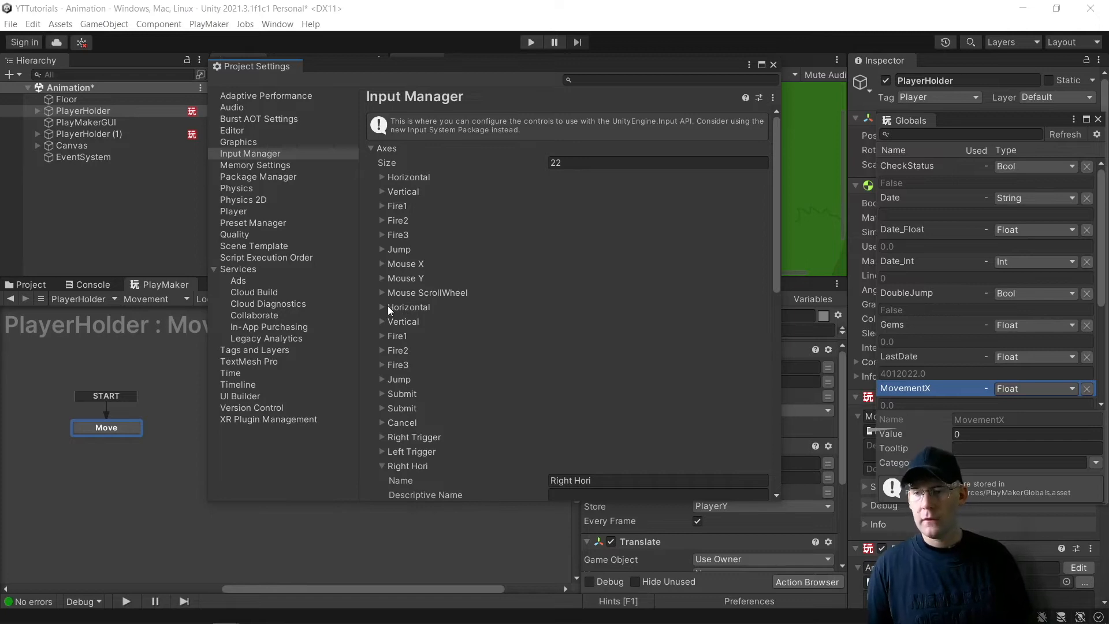
# Step: Give the second Horizontal axis keys a and d, gravity 3, dead 0.001 and sensitivity 3
pyautogui.click(382, 307)
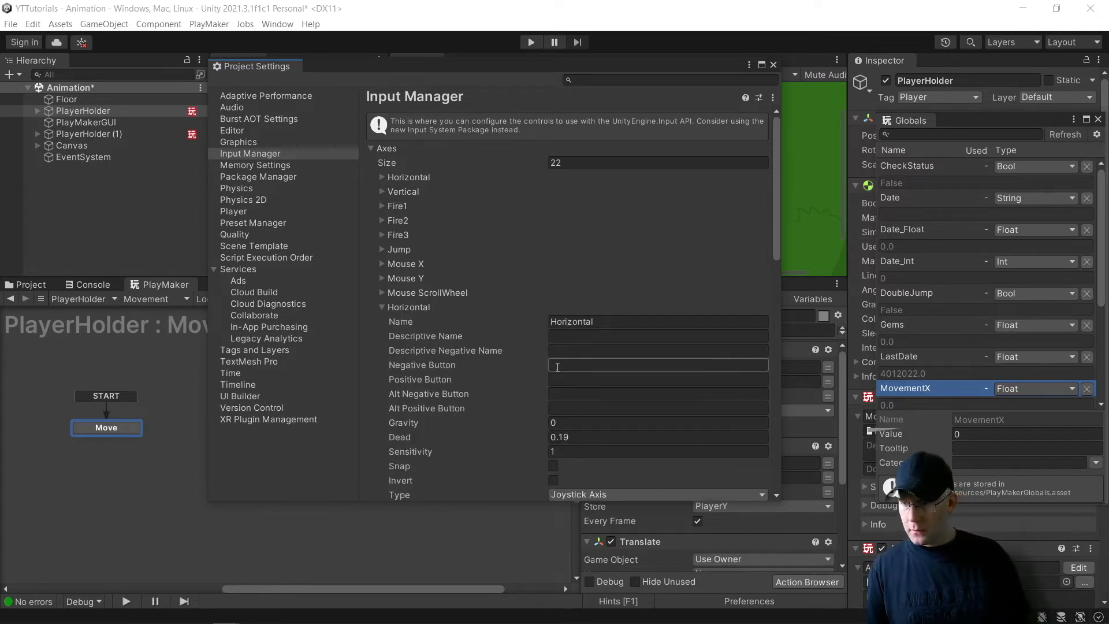
pyautogui.write('a')
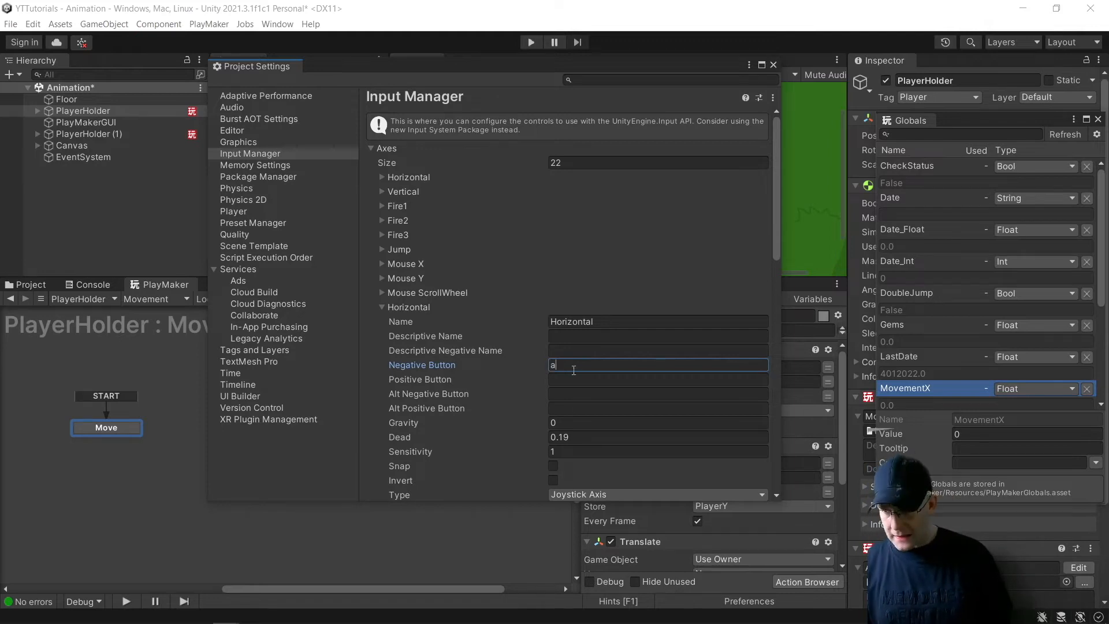
pyautogui.write('d')
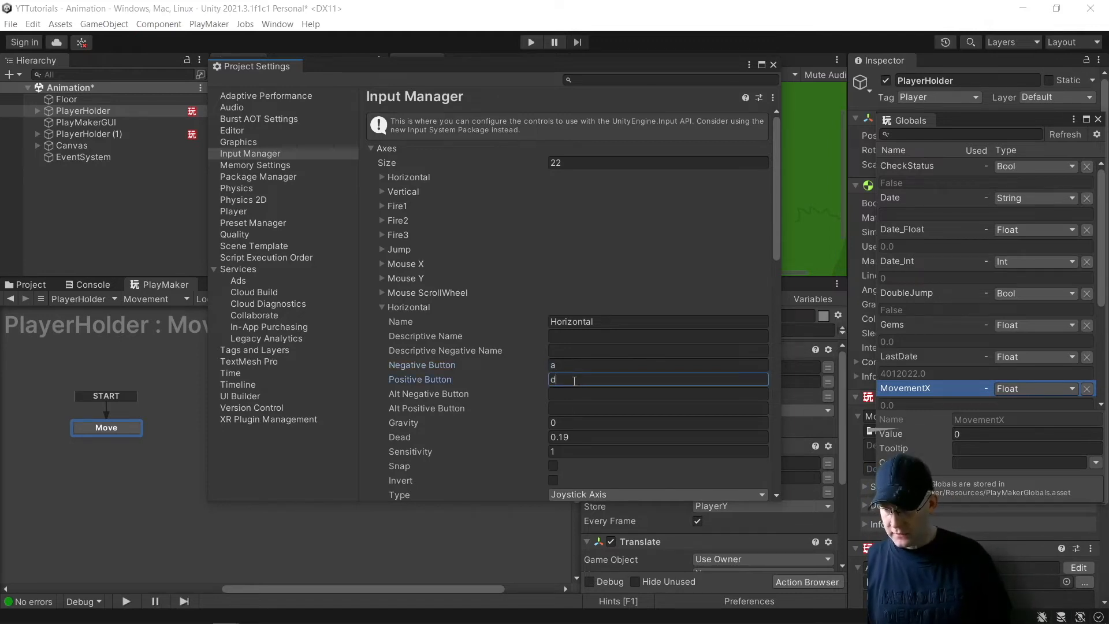
pyautogui.click(657, 423)
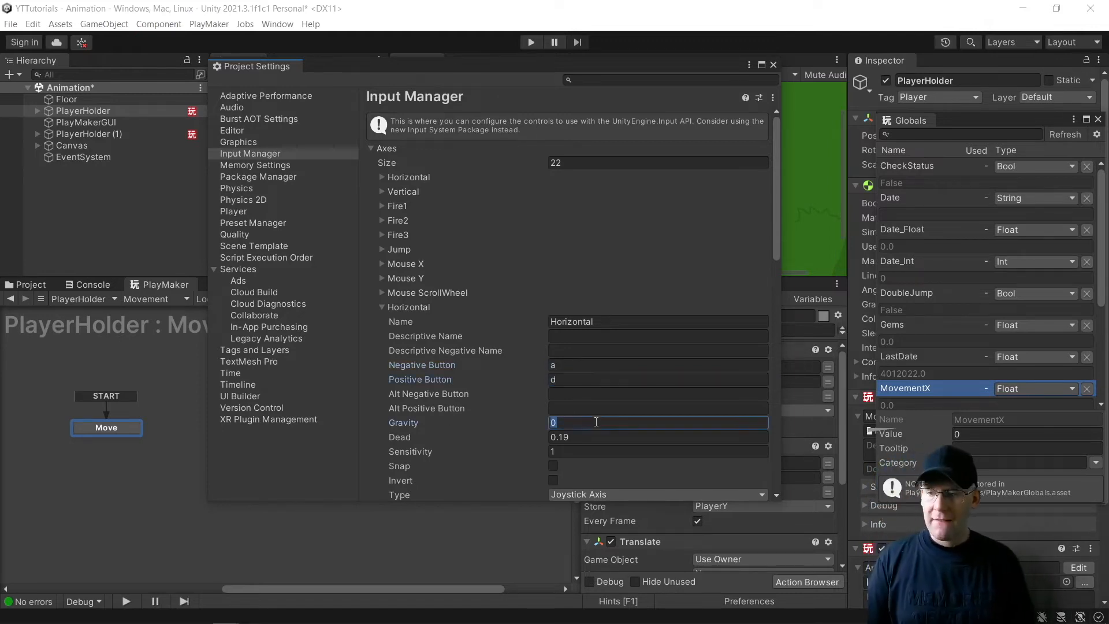
pyautogui.write('3')
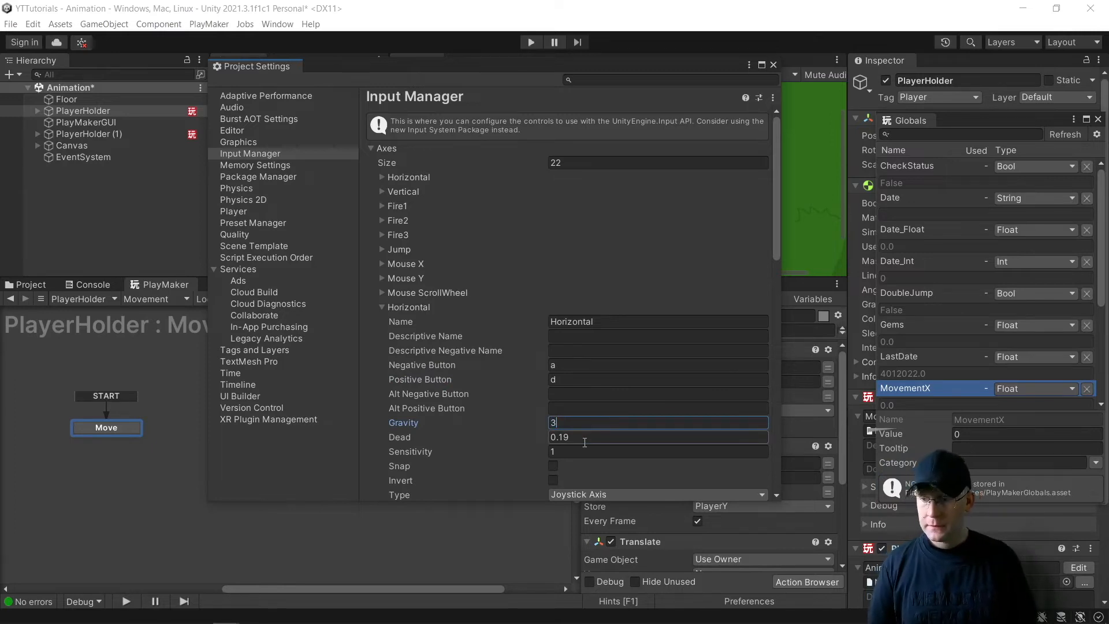
pyautogui.click(657, 436)
pyautogui.write('0.001')
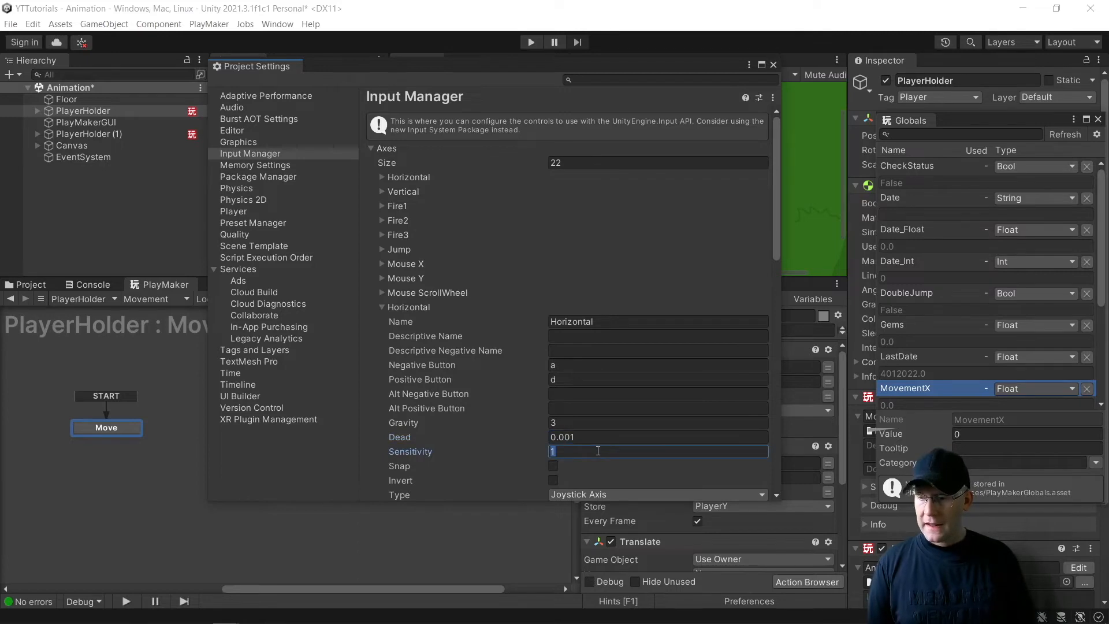
pyautogui.write('3')
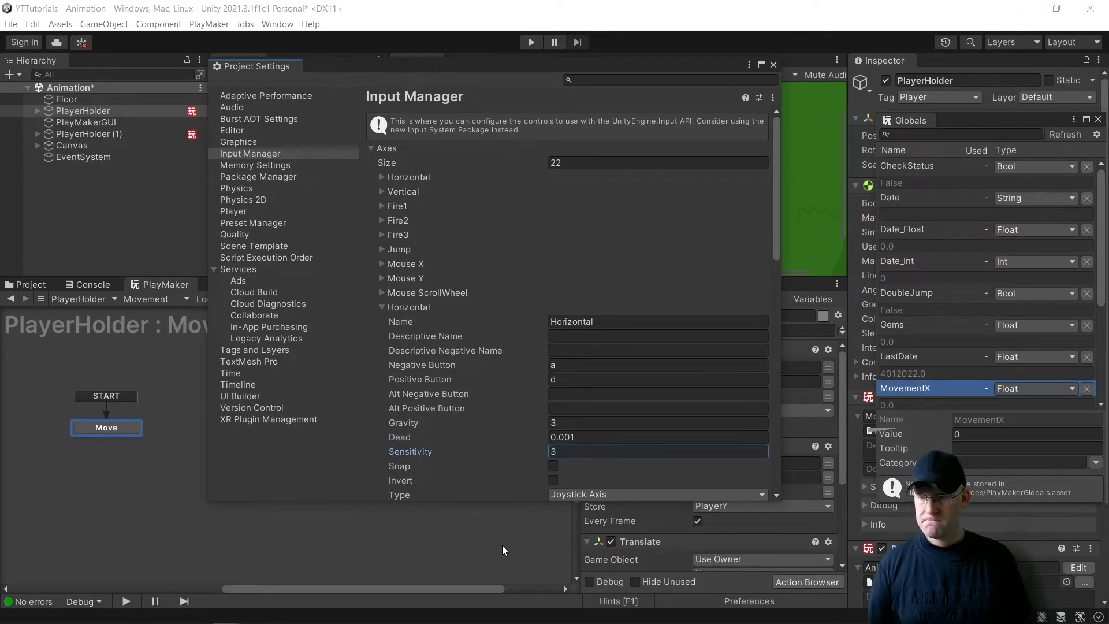
# Step: Make the axis a Key or Mouse Button type and shorten its name to Hori
pyautogui.scroll(-3)
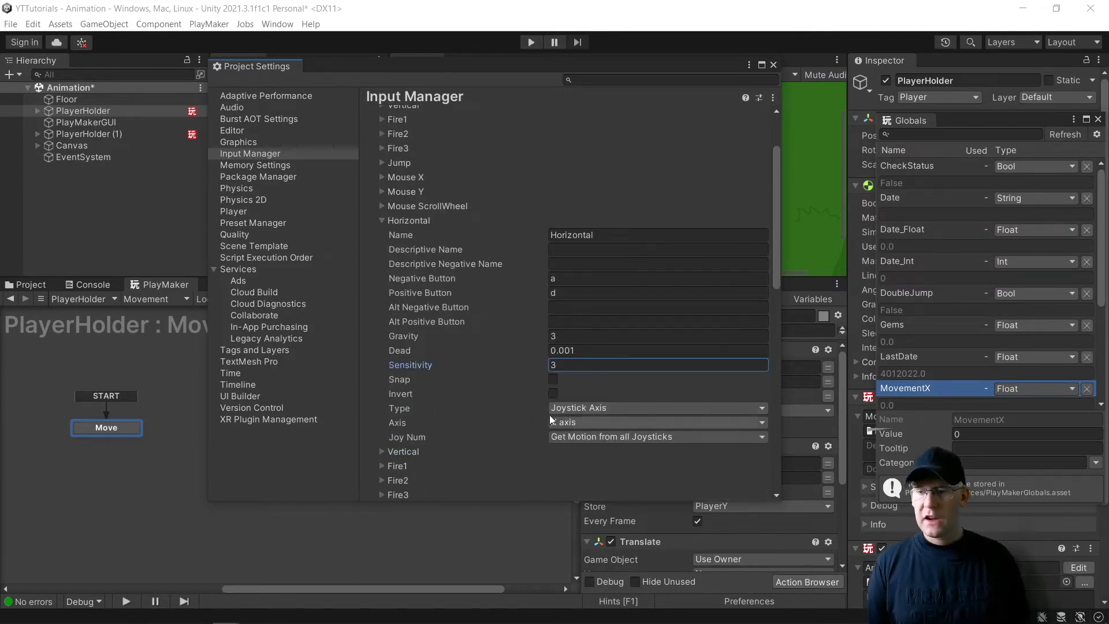
pyautogui.click(657, 408)
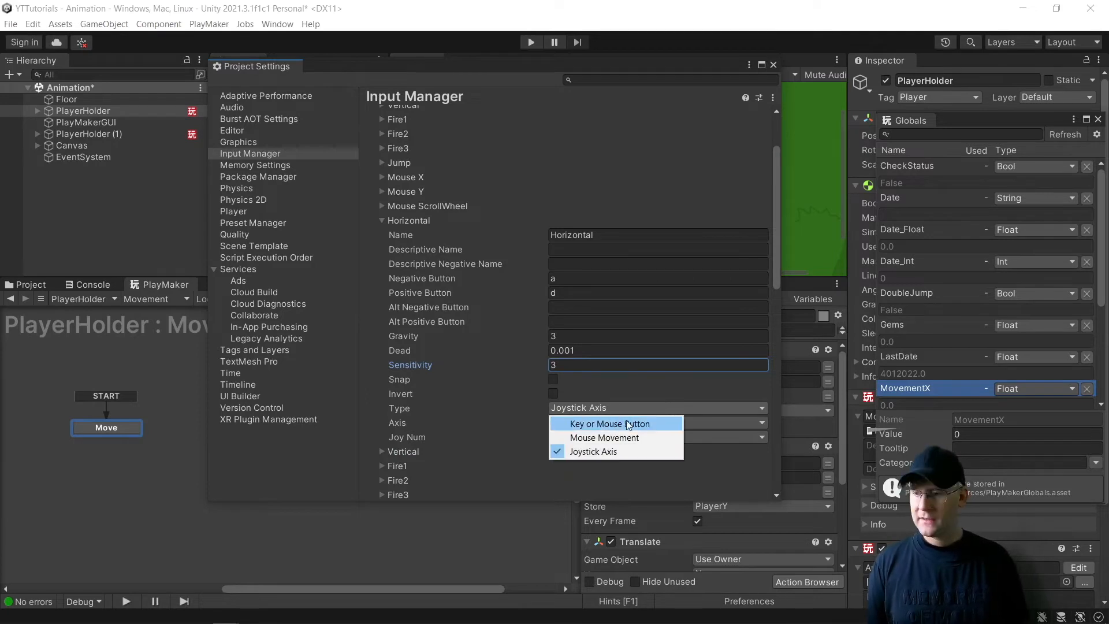
pyautogui.click(607, 423)
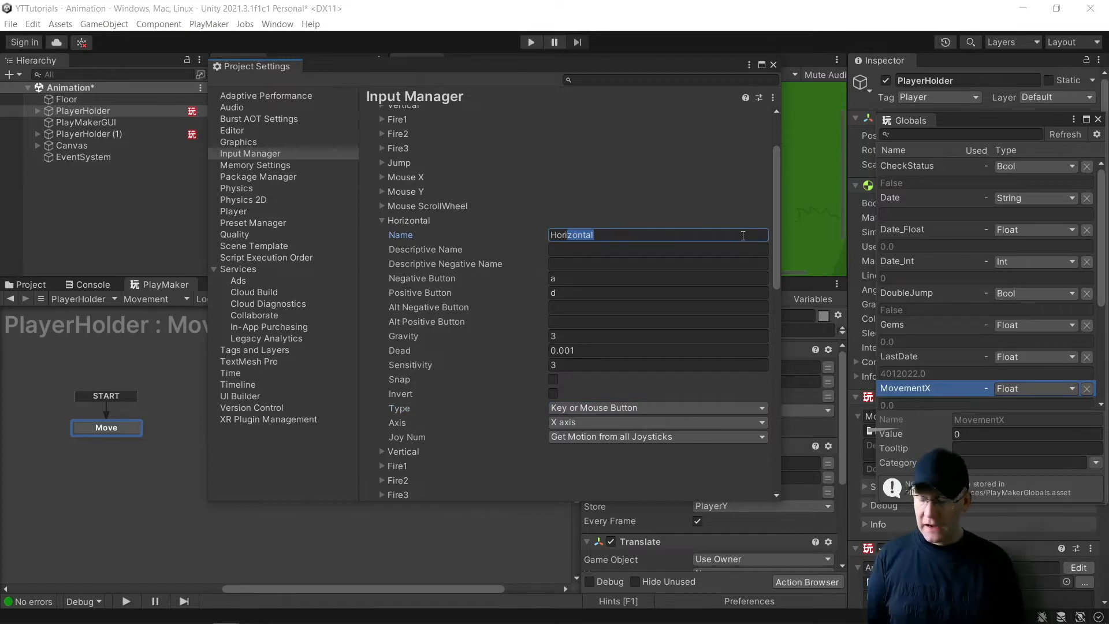
pyautogui.press('Backspace')
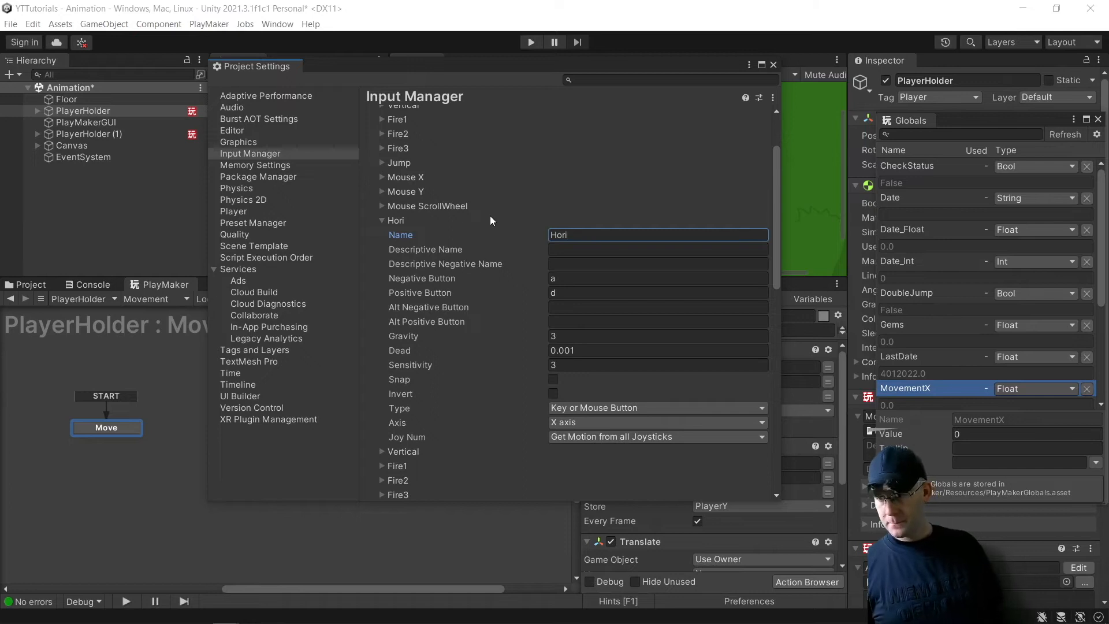
pyautogui.moveTo(371, 229)
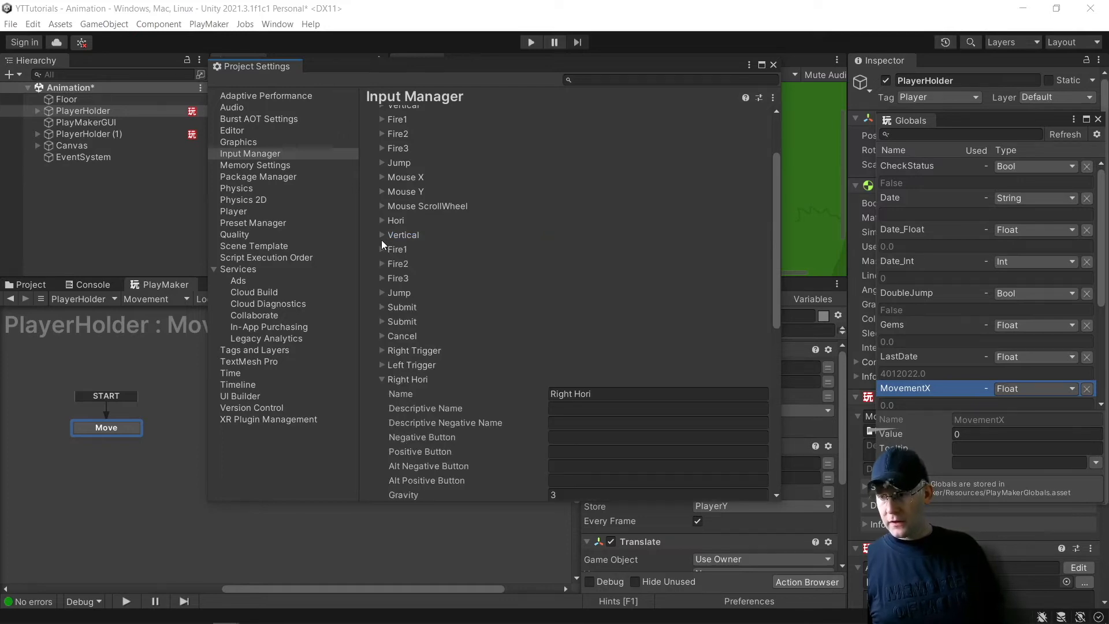
# Step: Rename the second Vertical axis to Vert with keys s and w, gravity 3, dead 0.001, sensitivity 3
pyautogui.click(382, 235)
pyautogui.write('Vert')
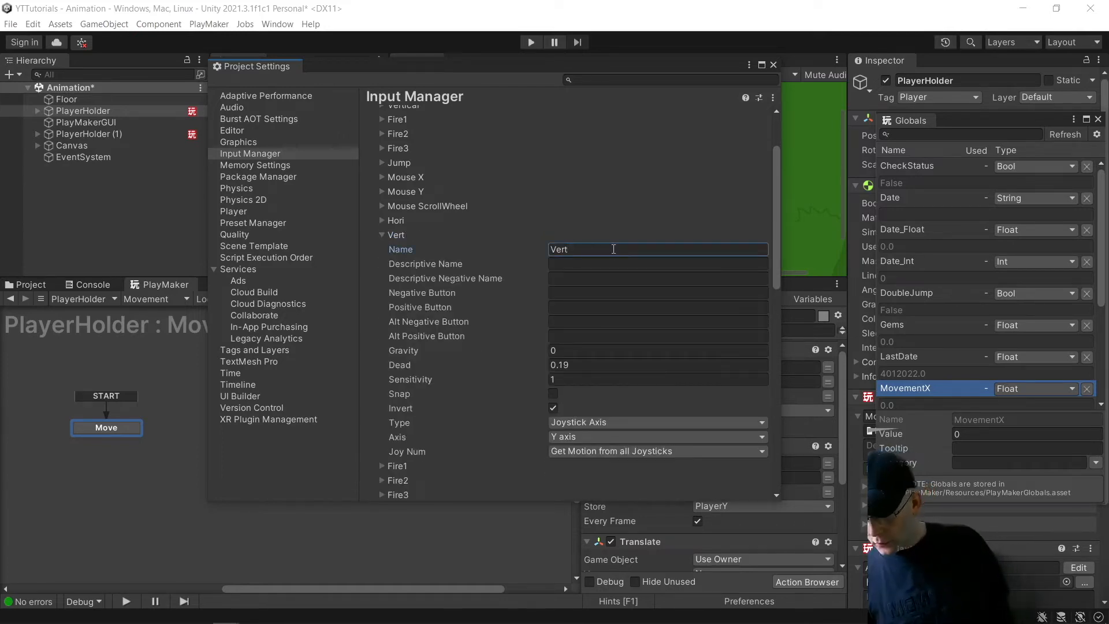
pyautogui.click(657, 292)
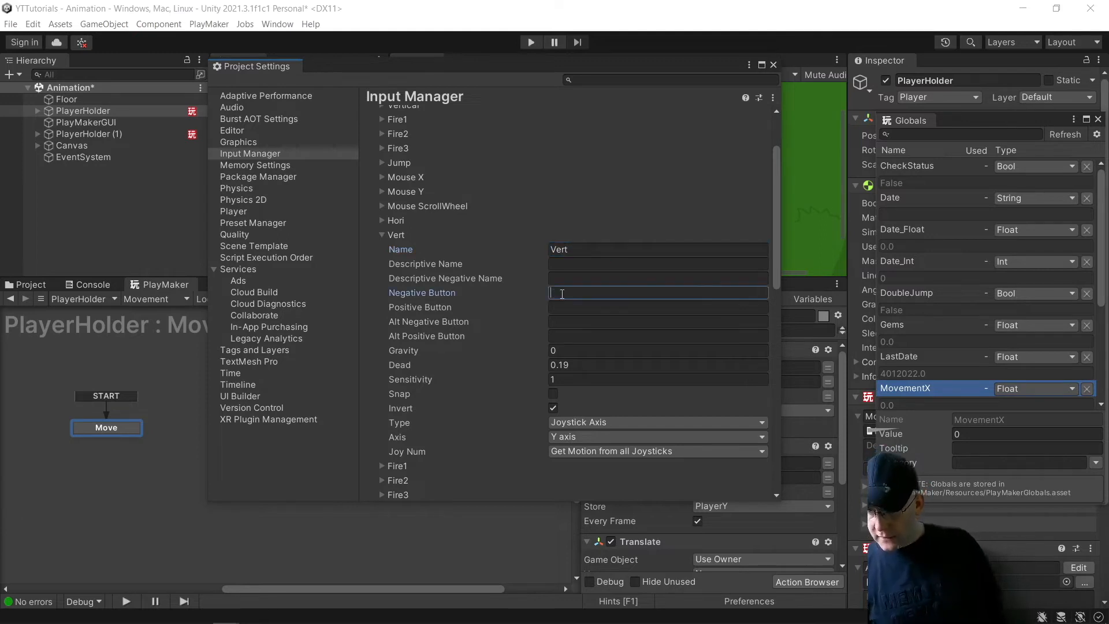
pyautogui.write('s')
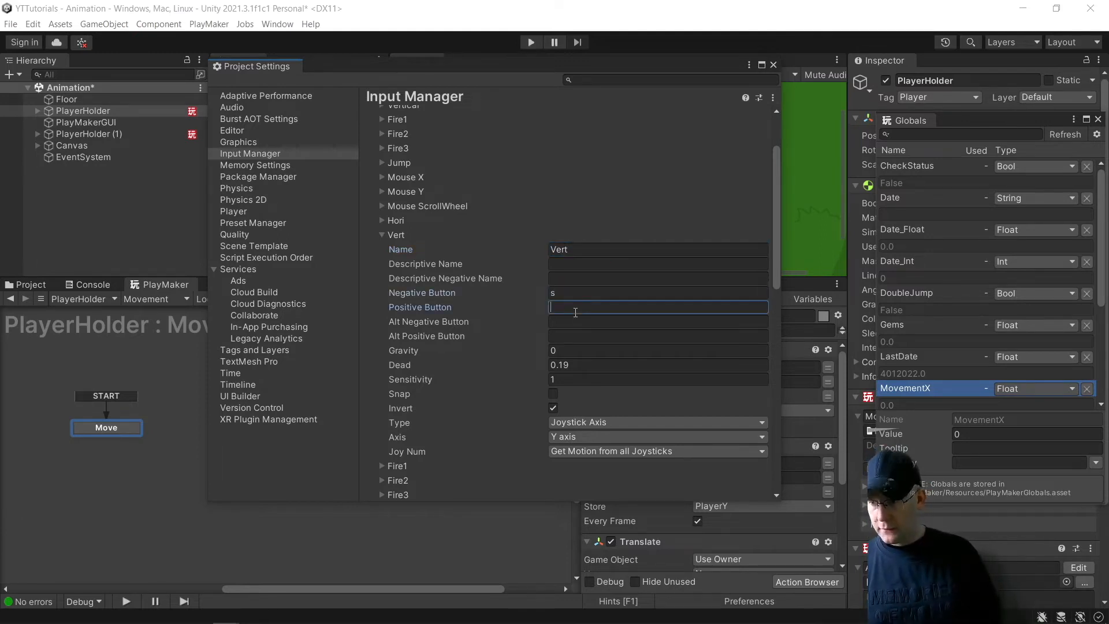
pyautogui.write('w')
pyautogui.click(657, 365)
pyautogui.write('0.001')
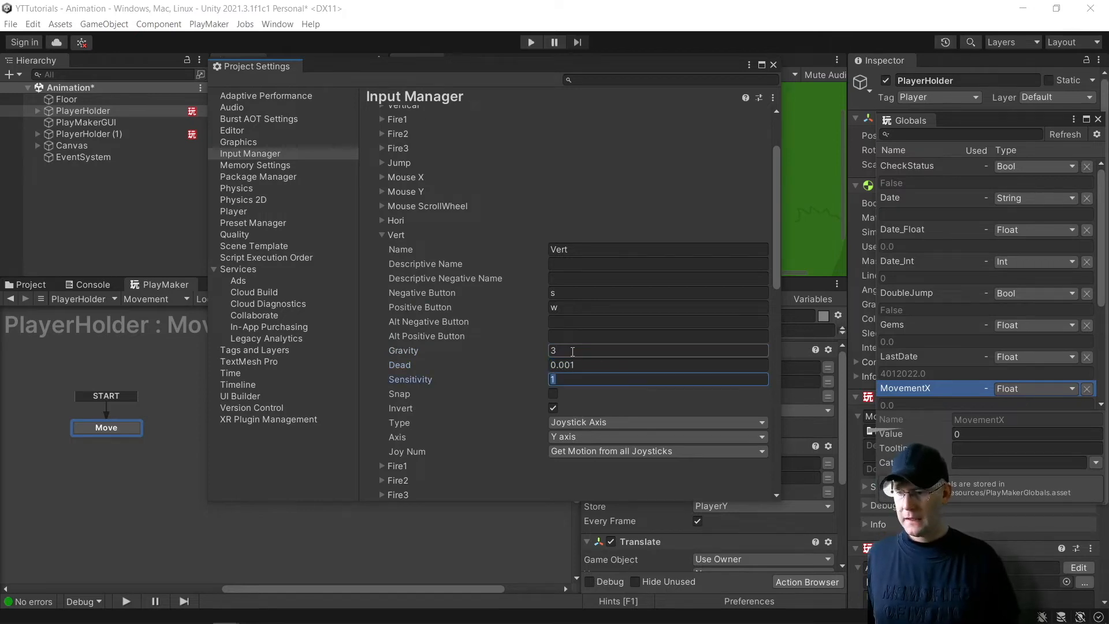
pyautogui.write('3')
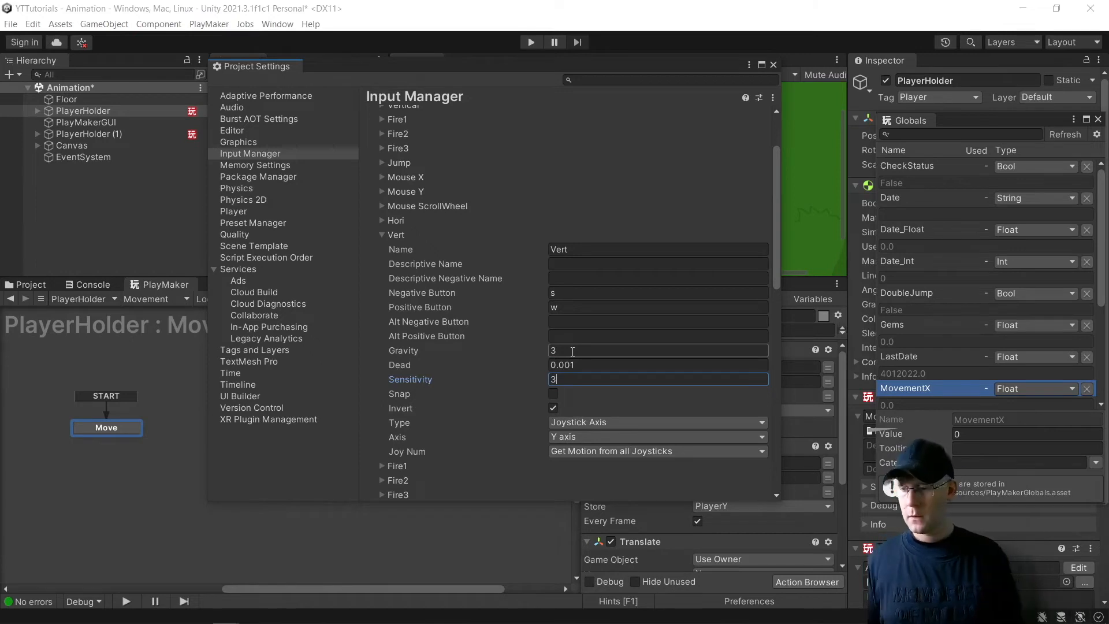
pyautogui.click(657, 423)
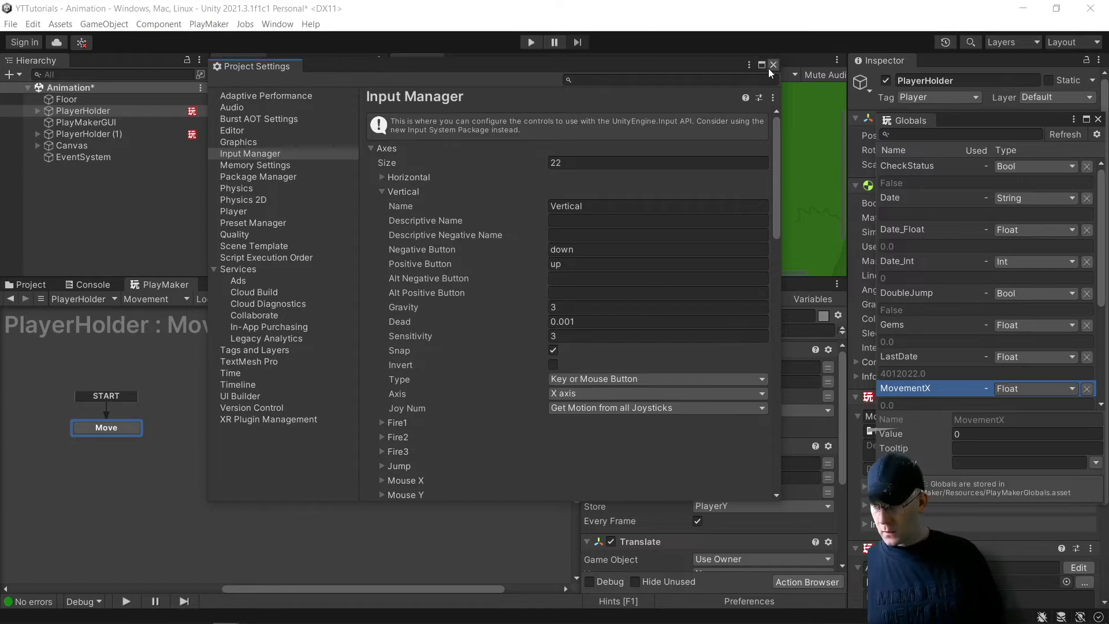
# Step: Close Project Settings and set the Move state's first Get Axis action to read Hori
pyautogui.click(773, 64)
pyautogui.write('Hori')
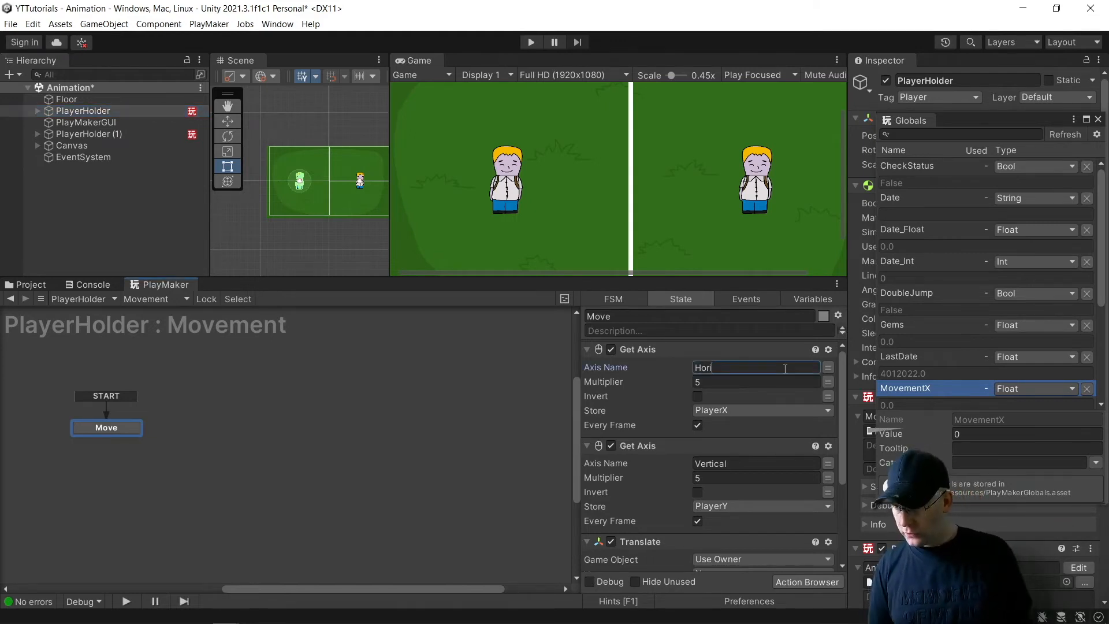
# Step: Set the second Get Axis to read Vert and store the horizontal reading in the Player2X global
pyautogui.click(755, 463)
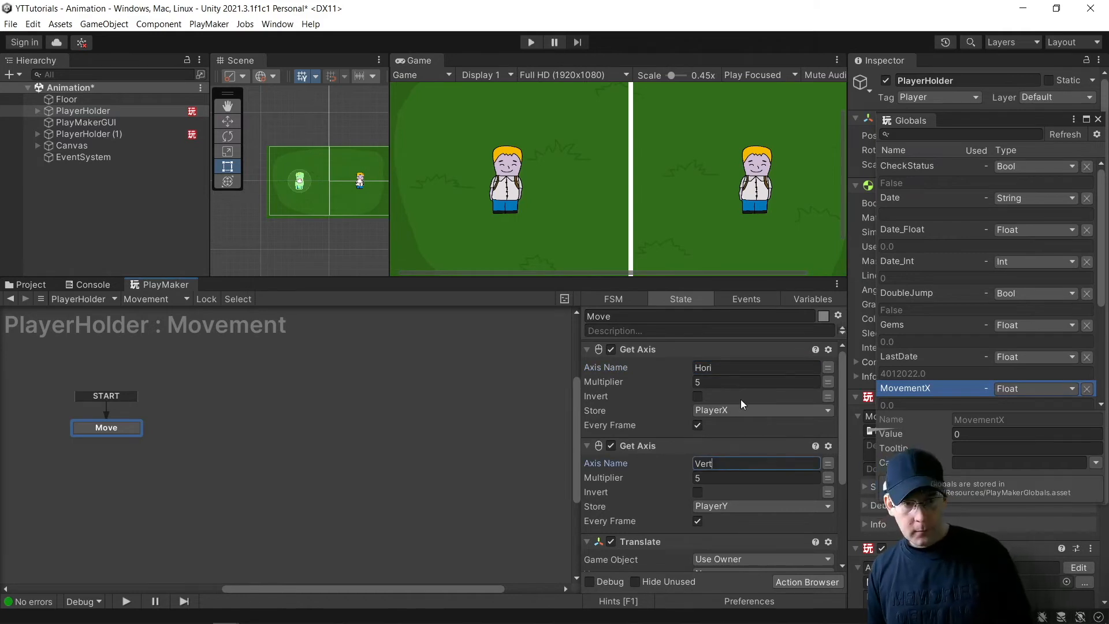
pyautogui.click(760, 410)
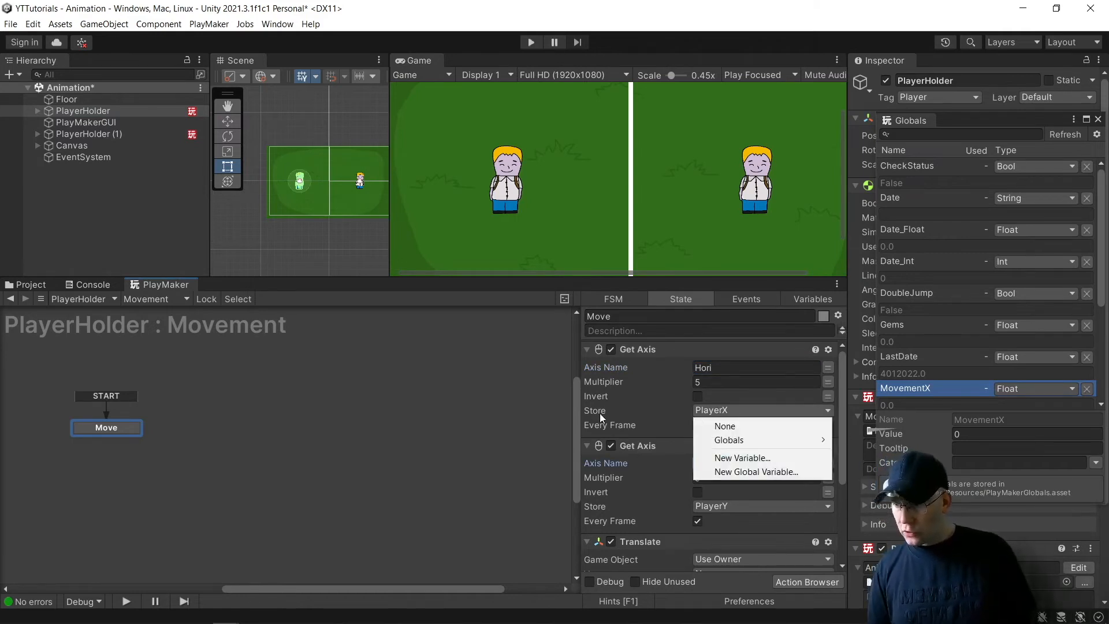
pyautogui.moveTo(739, 440)
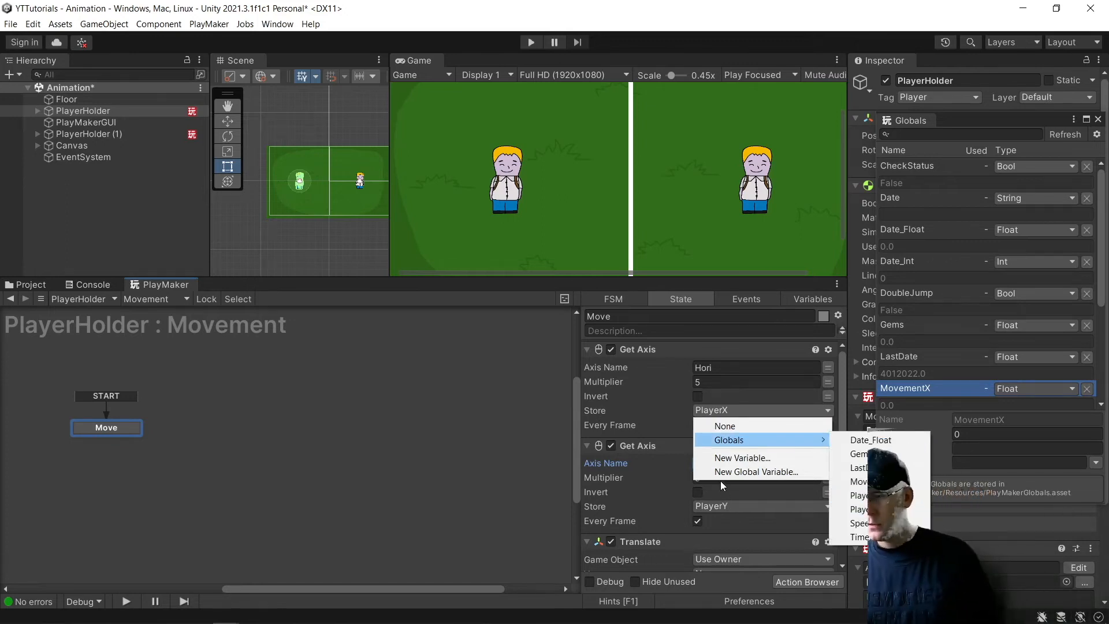
pyautogui.click(755, 471)
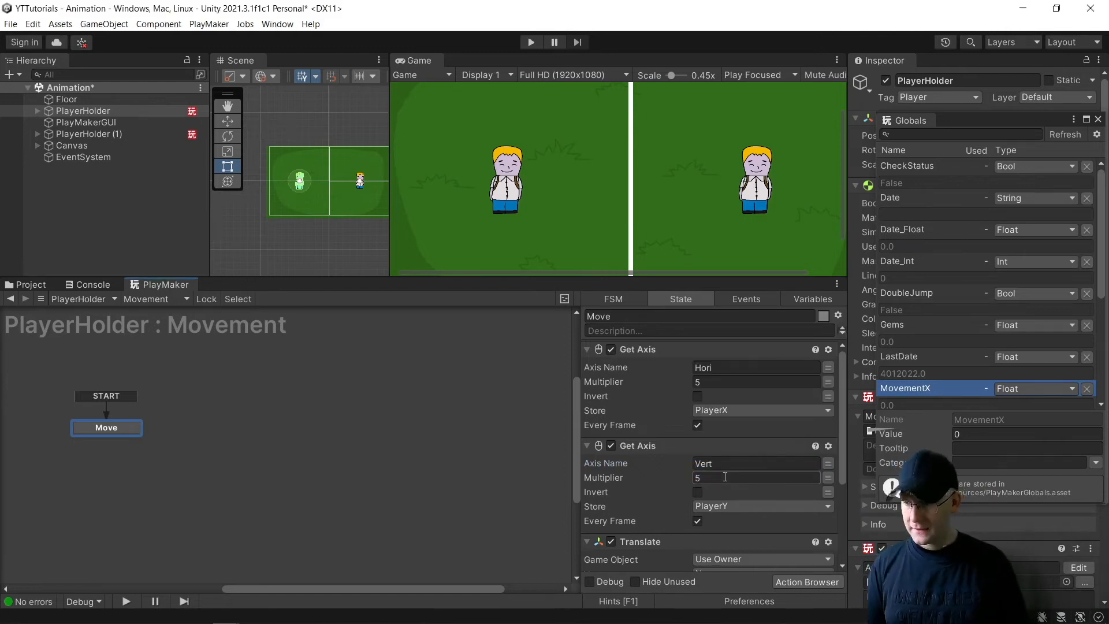
pyautogui.click(763, 410)
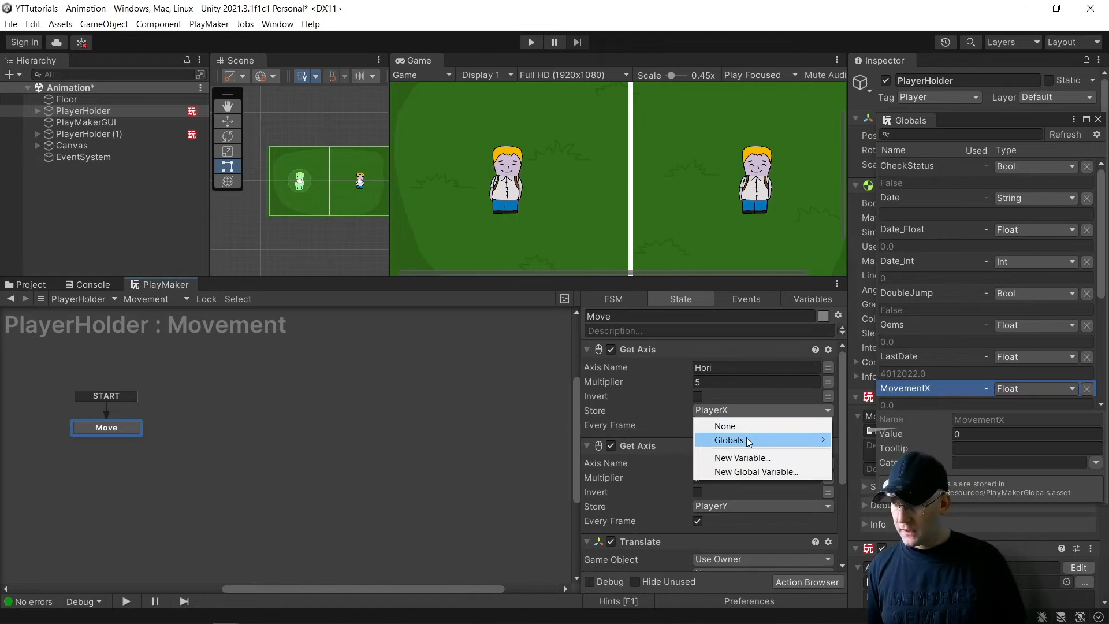
pyautogui.moveTo(748, 439)
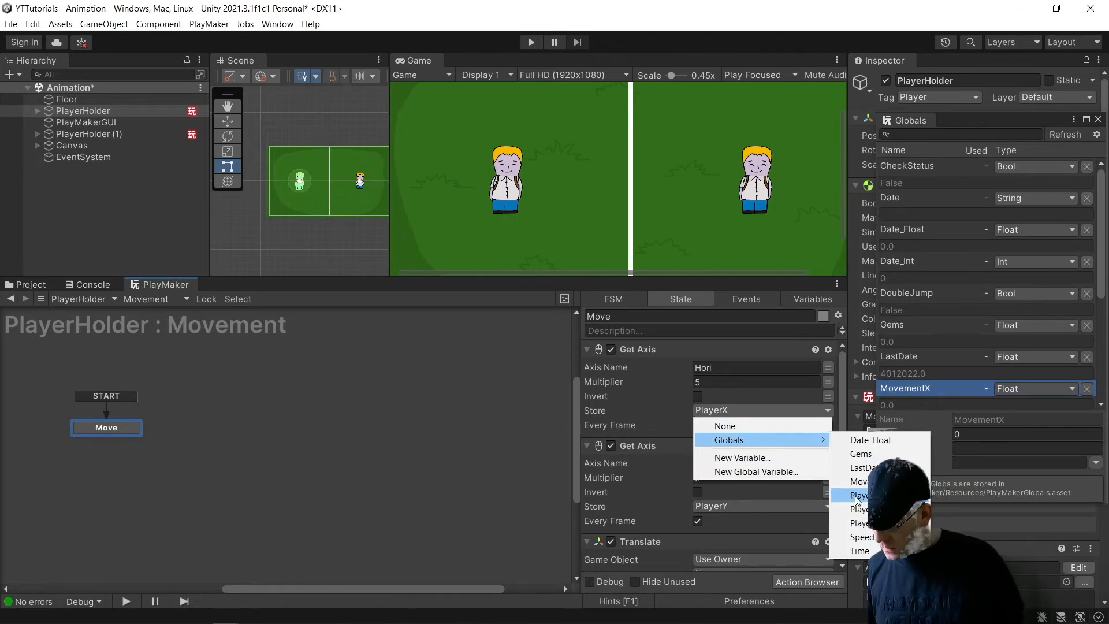
pyautogui.click(859, 495)
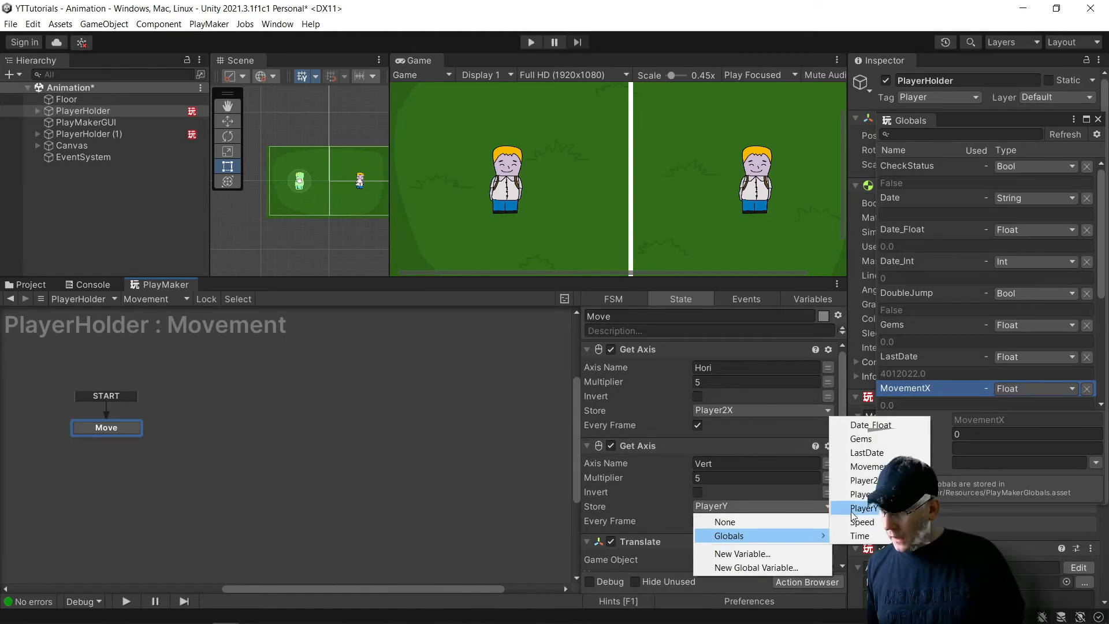
# Step: Create a new global variable Player2Y and store the vertical axis reading in it
pyautogui.click(755, 567)
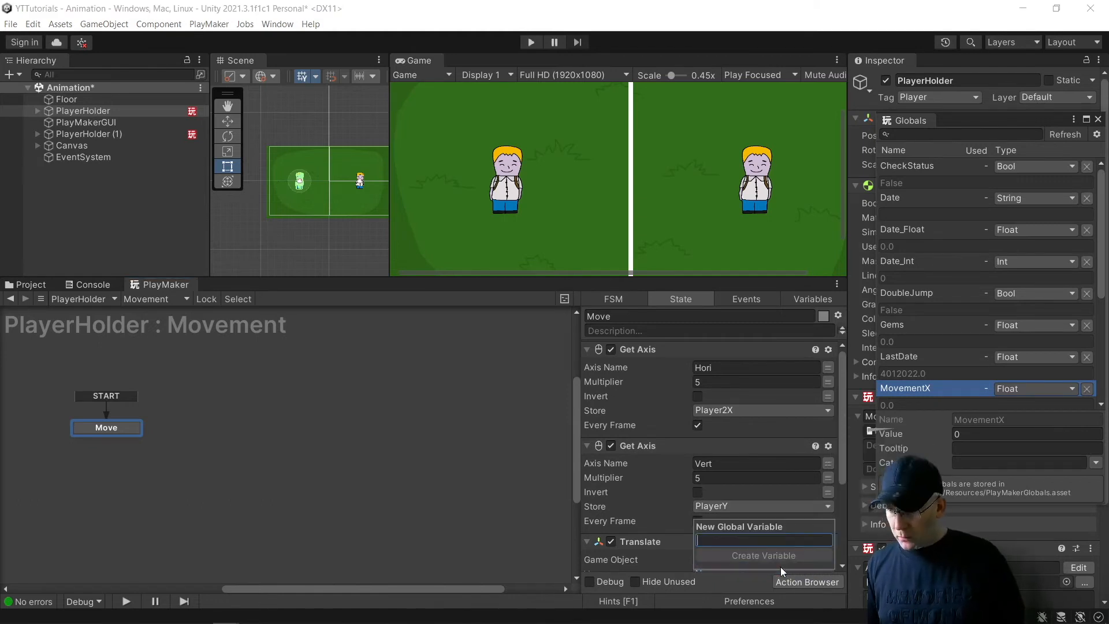
pyautogui.write('Player2')
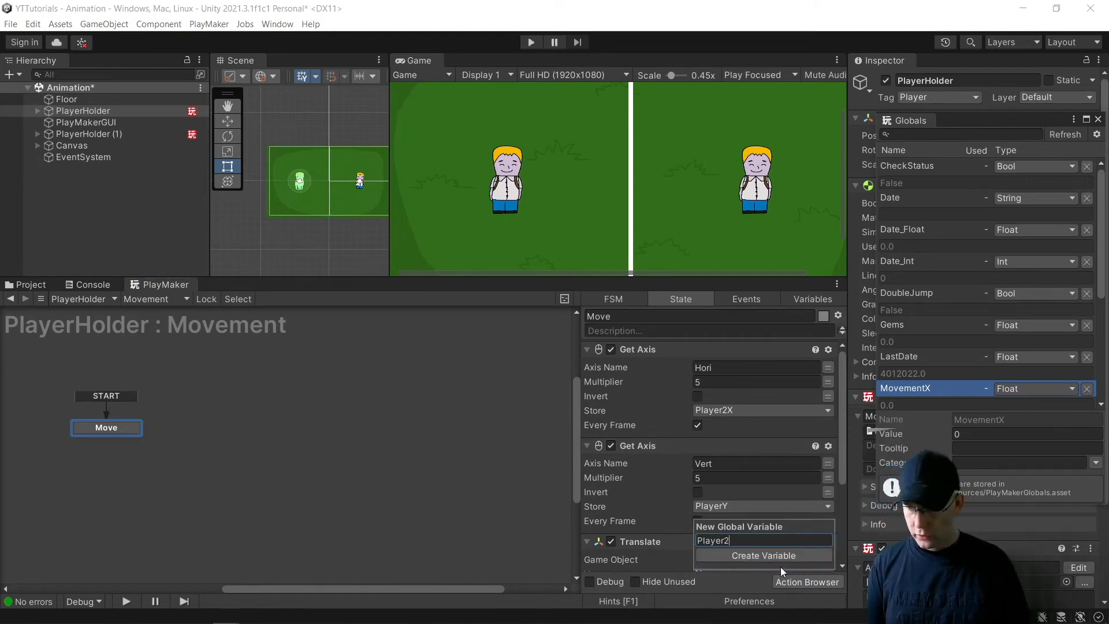
pyautogui.click(763, 554)
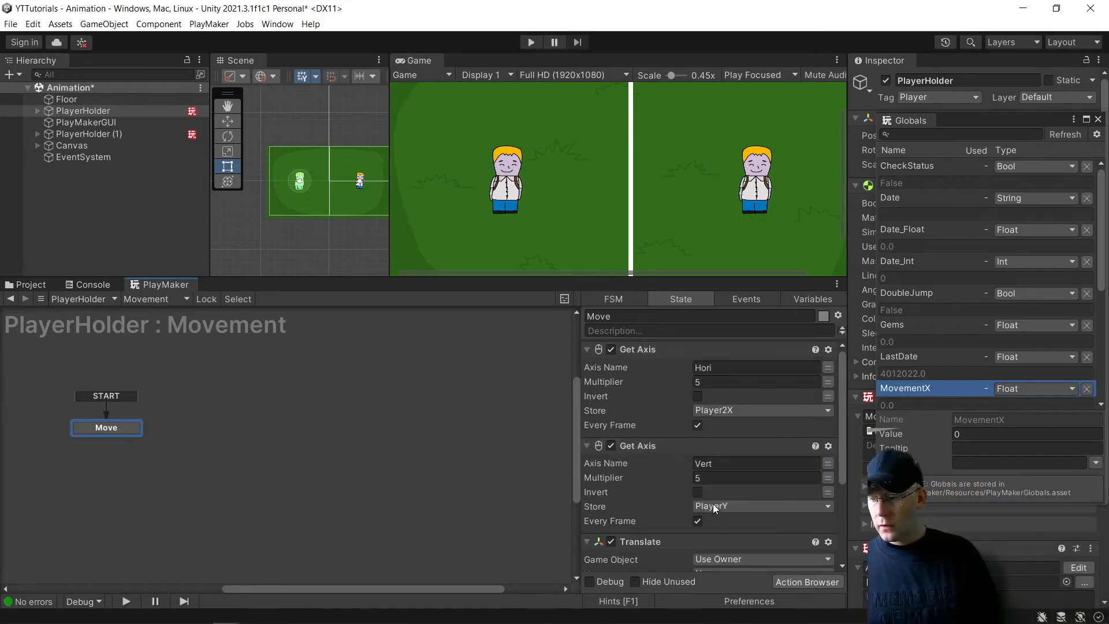
pyautogui.click(762, 506)
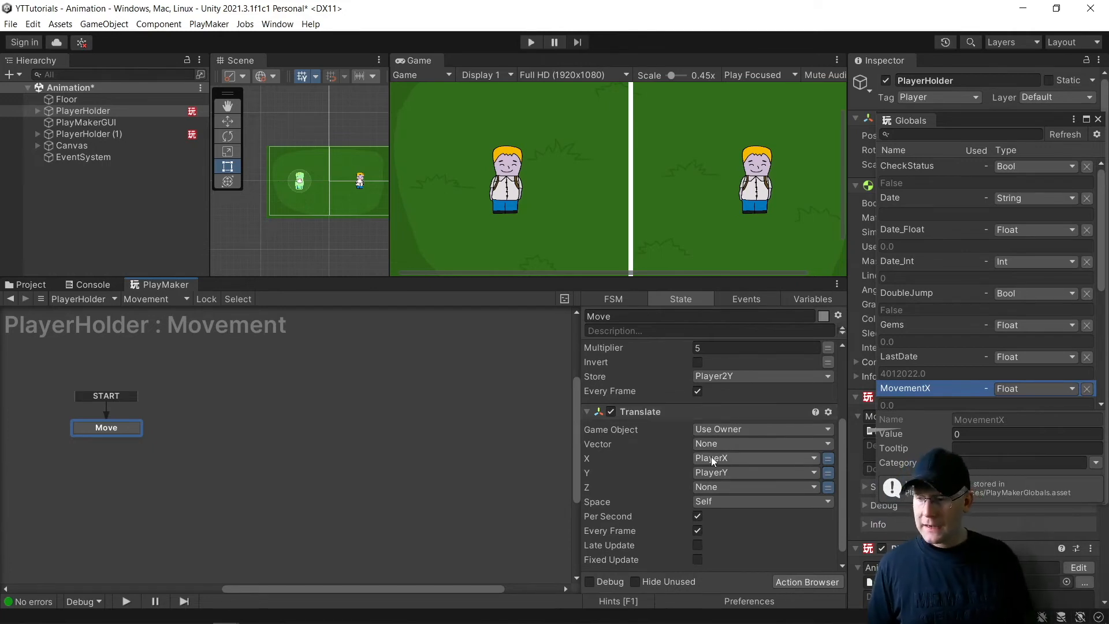
# Step: Point the Translate X value at a global variable, then select PlayerHolder (1) to show its Movement FSM
pyautogui.click(762, 472)
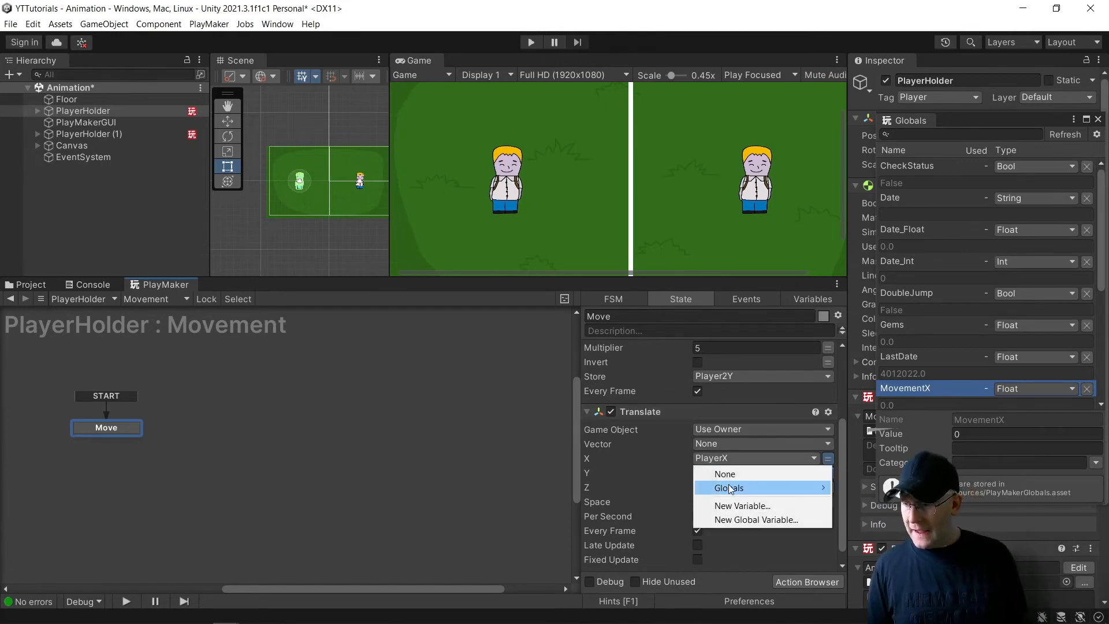
pyautogui.click(728, 487)
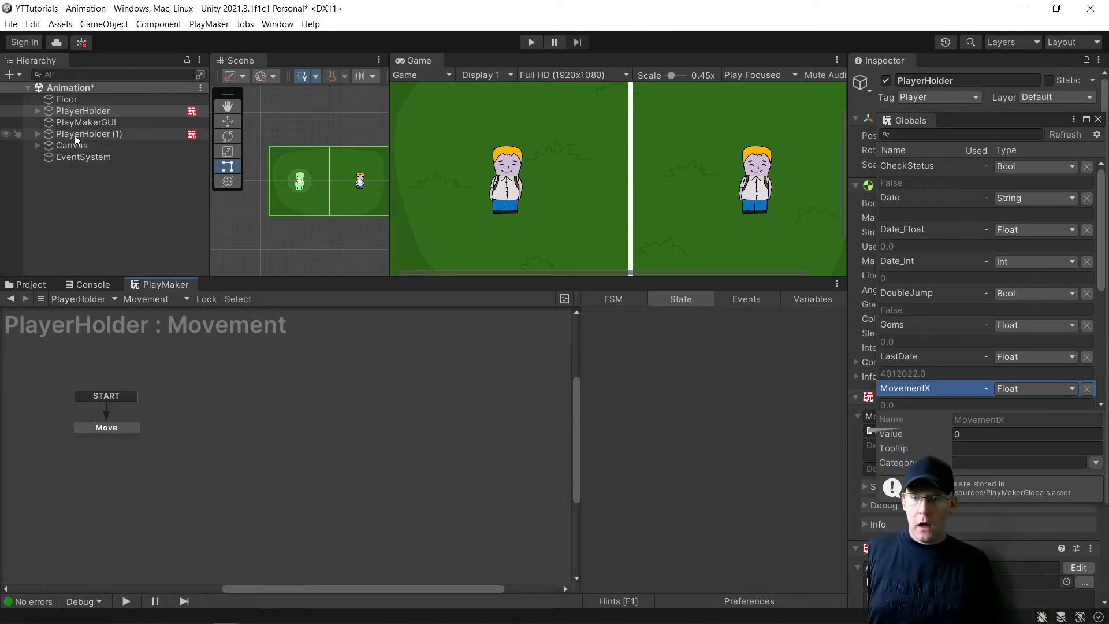
pyautogui.click(88, 134)
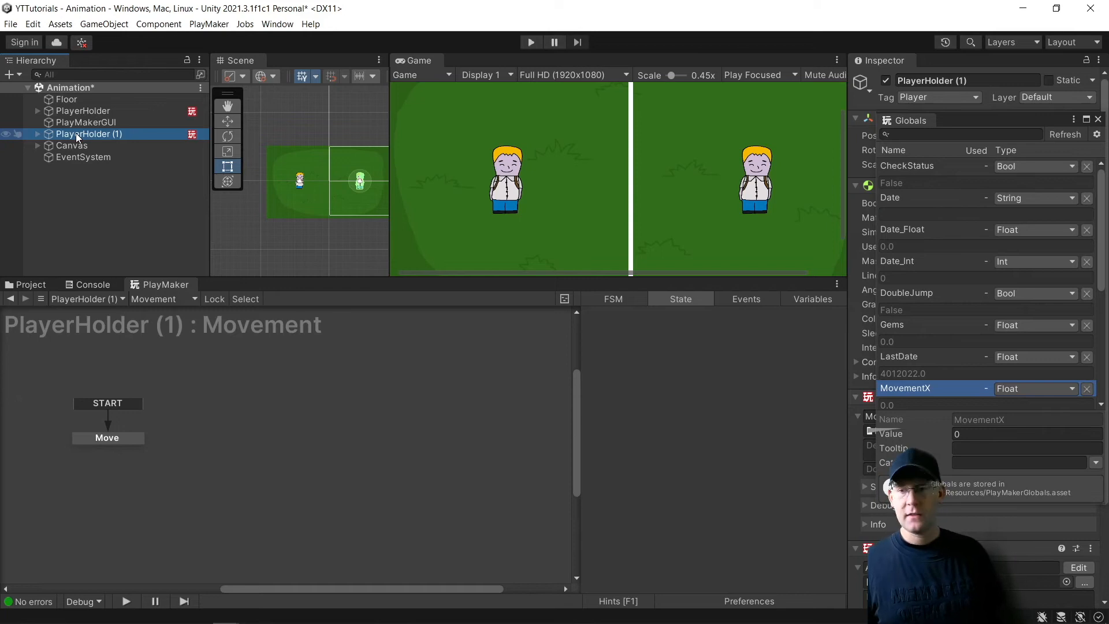
# Step: Reselect PlayerHolder and switch its FSM view to the Animation state machine
pyautogui.click(84, 111)
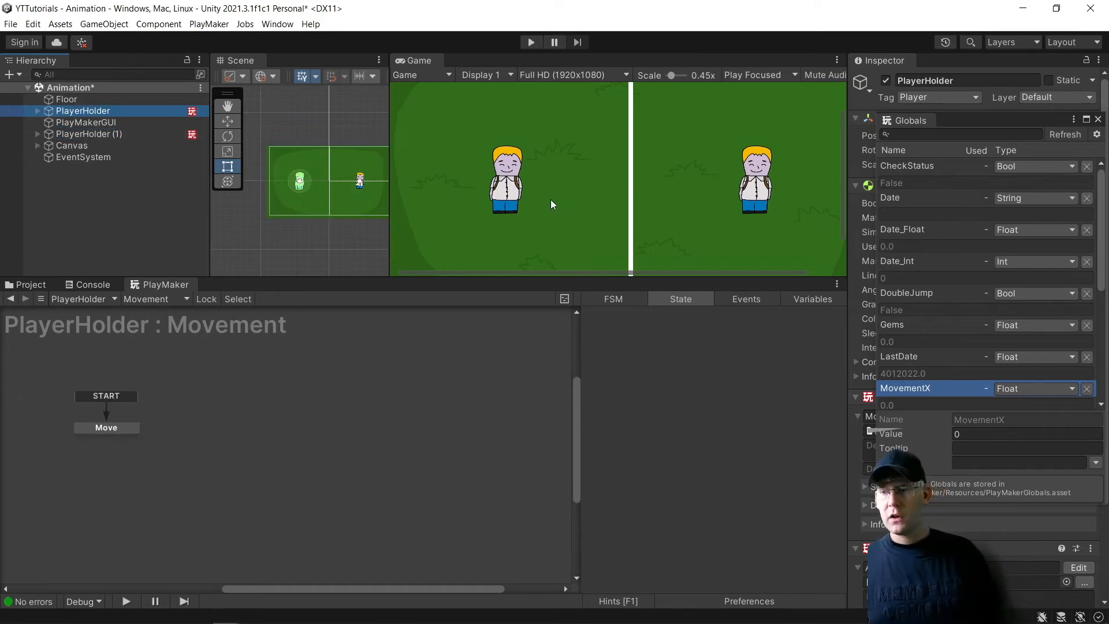
pyautogui.click(156, 298)
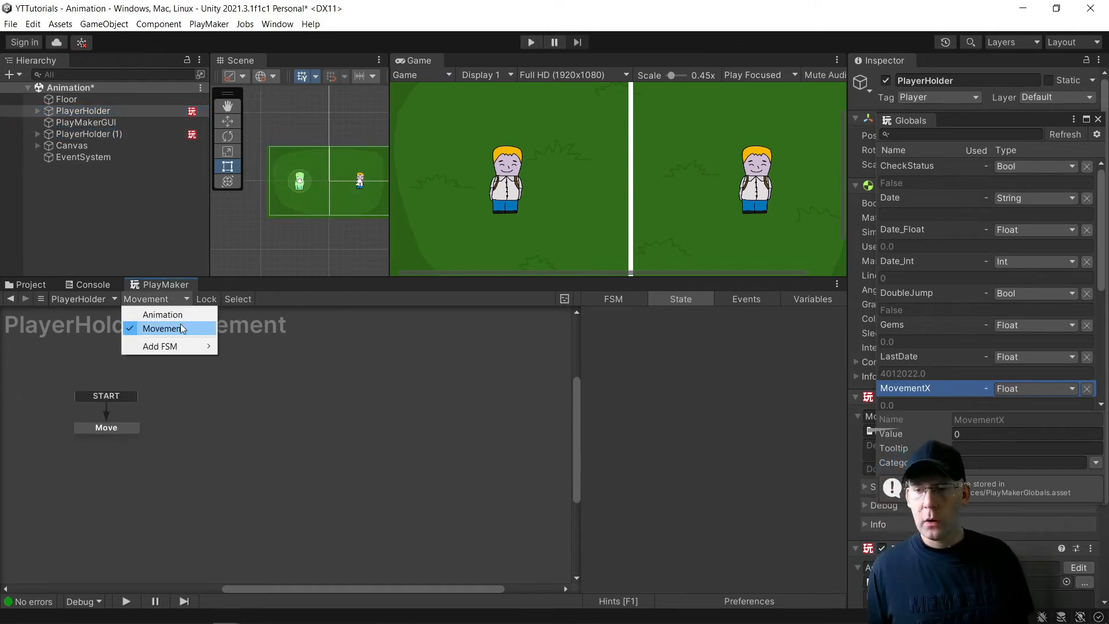
pyautogui.click(162, 314)
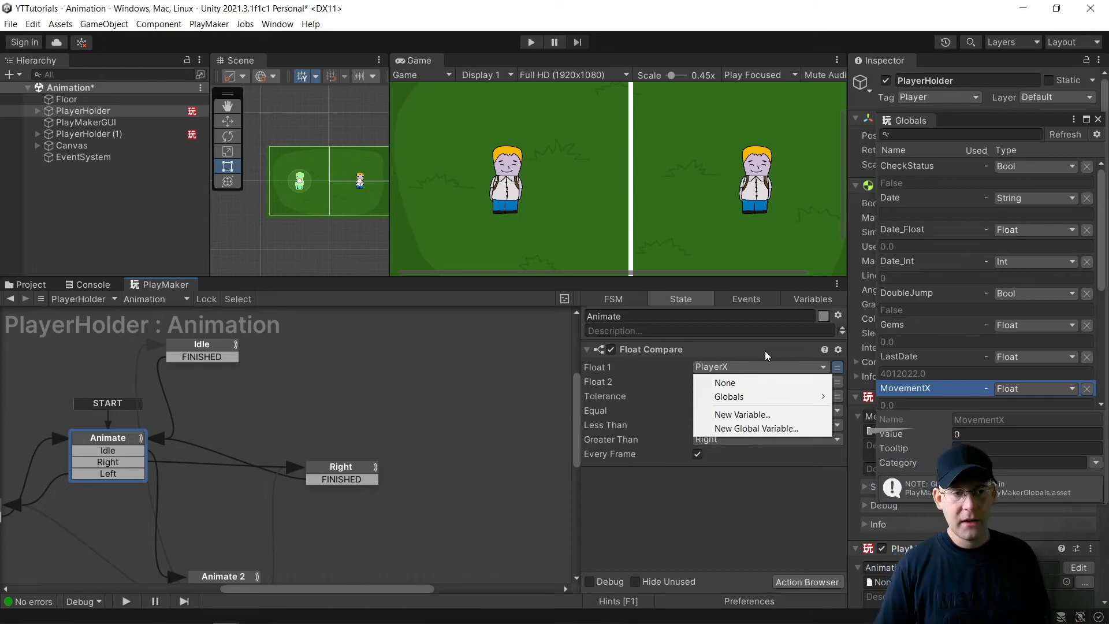
pyautogui.moveTo(776, 370)
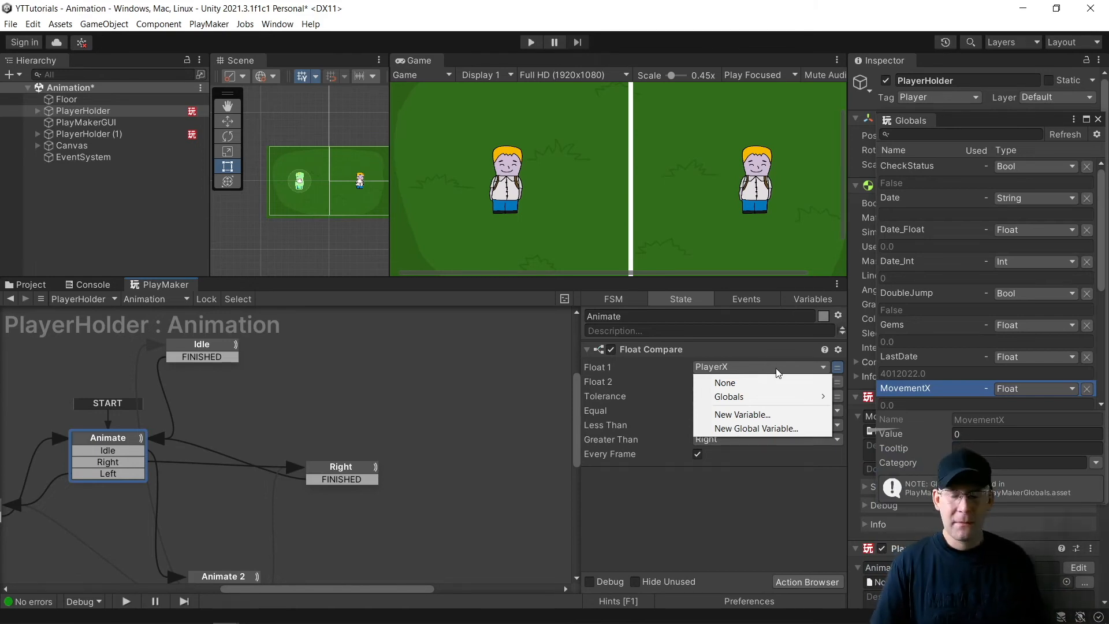
pyautogui.moveTo(728, 396)
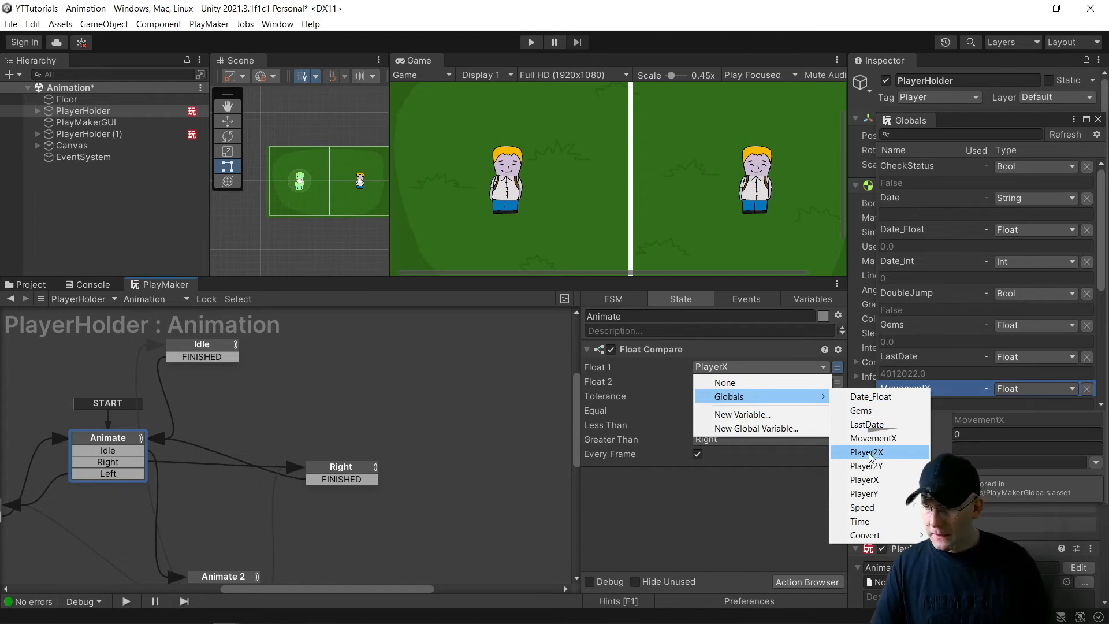
# Step: Make Animate's Float Compare read Player2X and Animate 2's read Player2Y
pyautogui.click(866, 452)
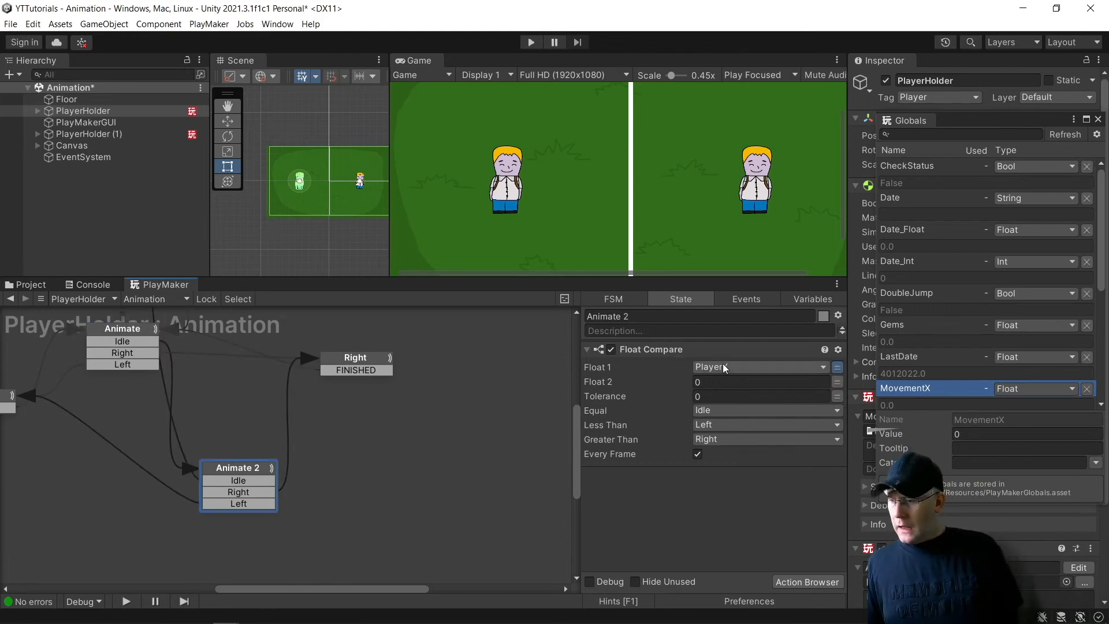
pyautogui.click(760, 368)
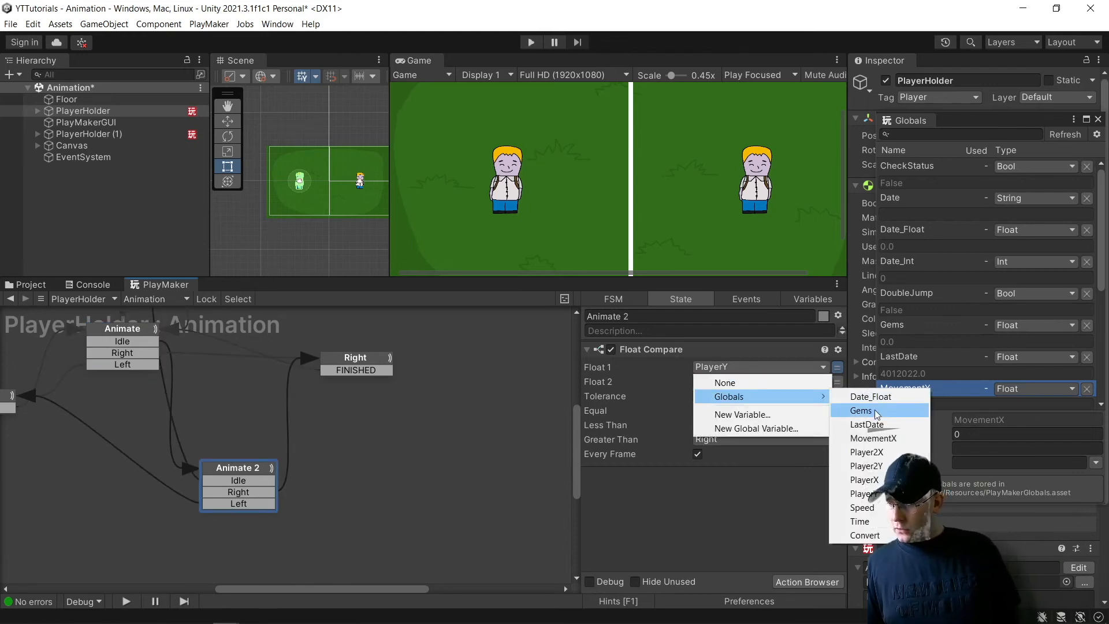
pyautogui.click(866, 466)
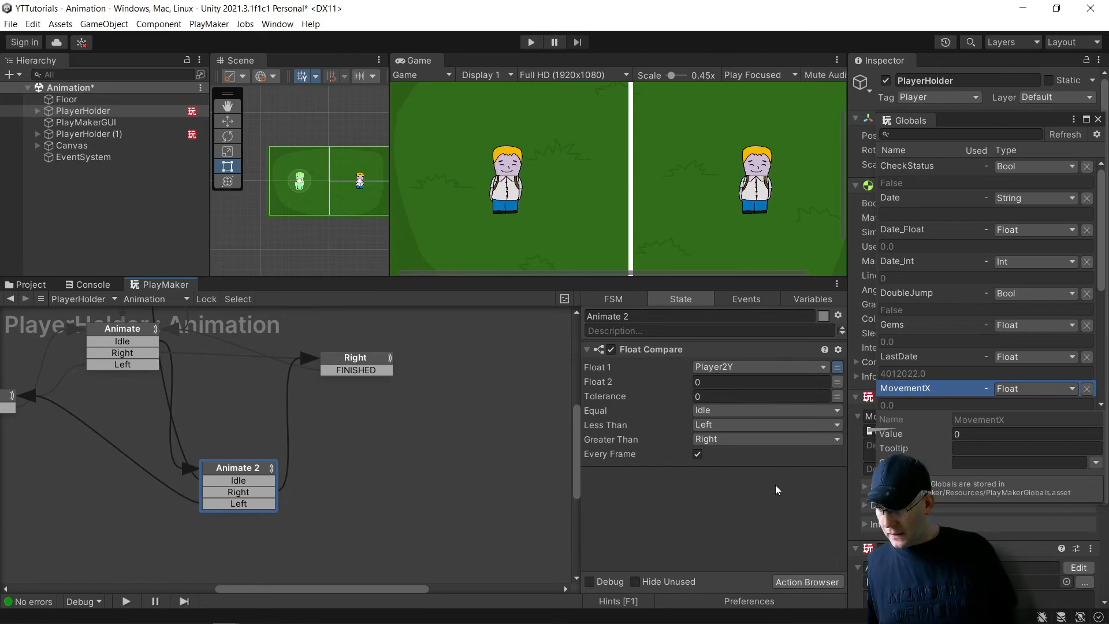
# Step: Enter Play mode to test that the second character moves and animates independently
pyautogui.click(532, 41)
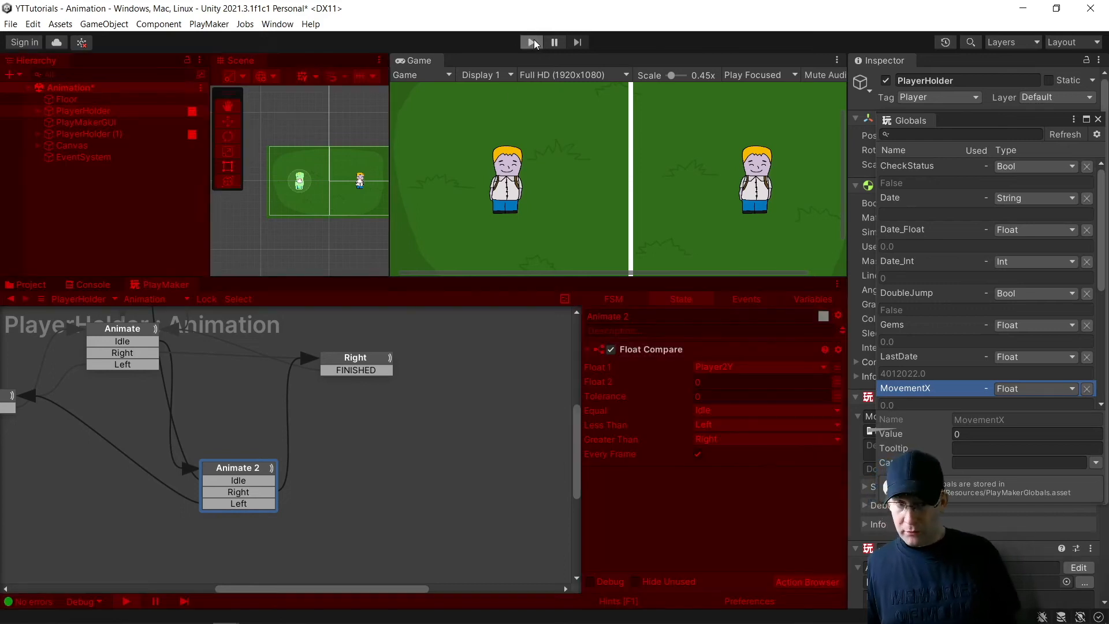
pyautogui.click(531, 42)
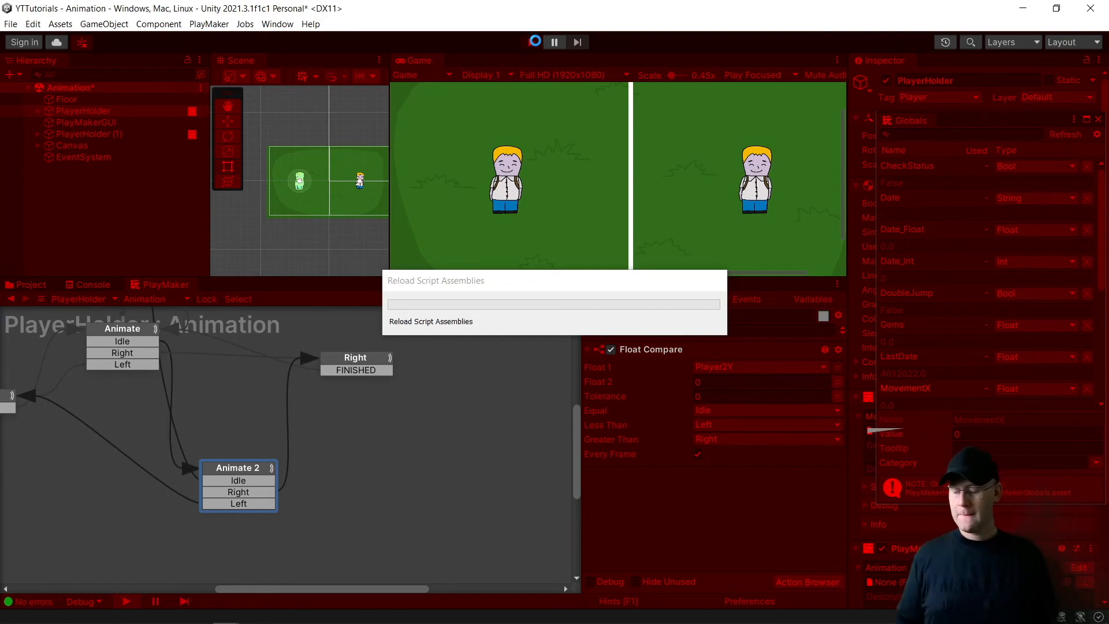
pyautogui.click(534, 42)
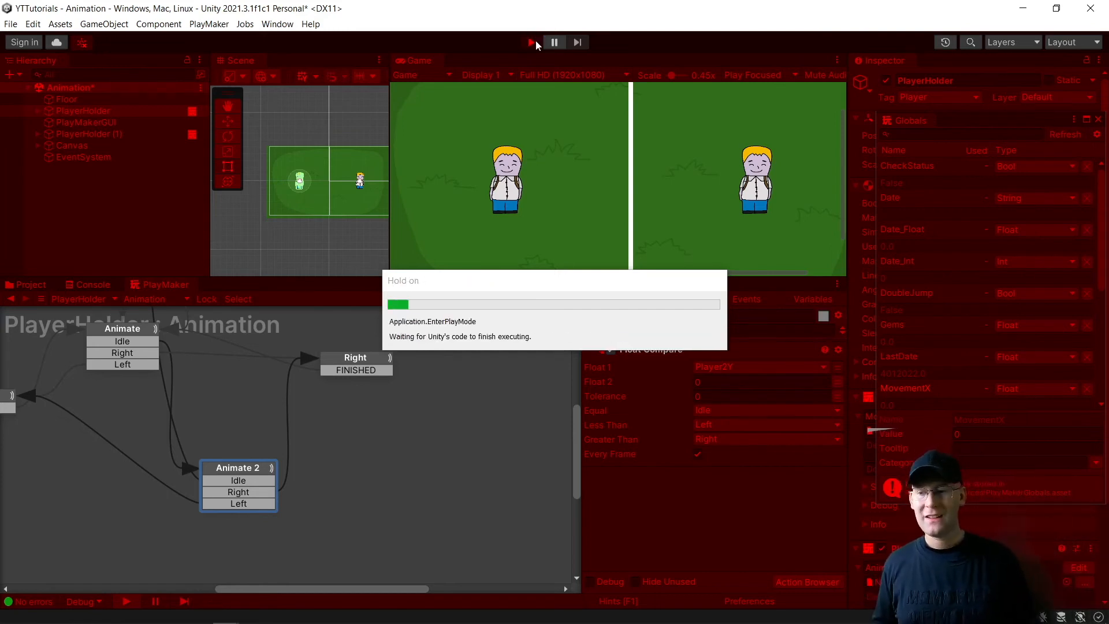
pyautogui.click(531, 42)
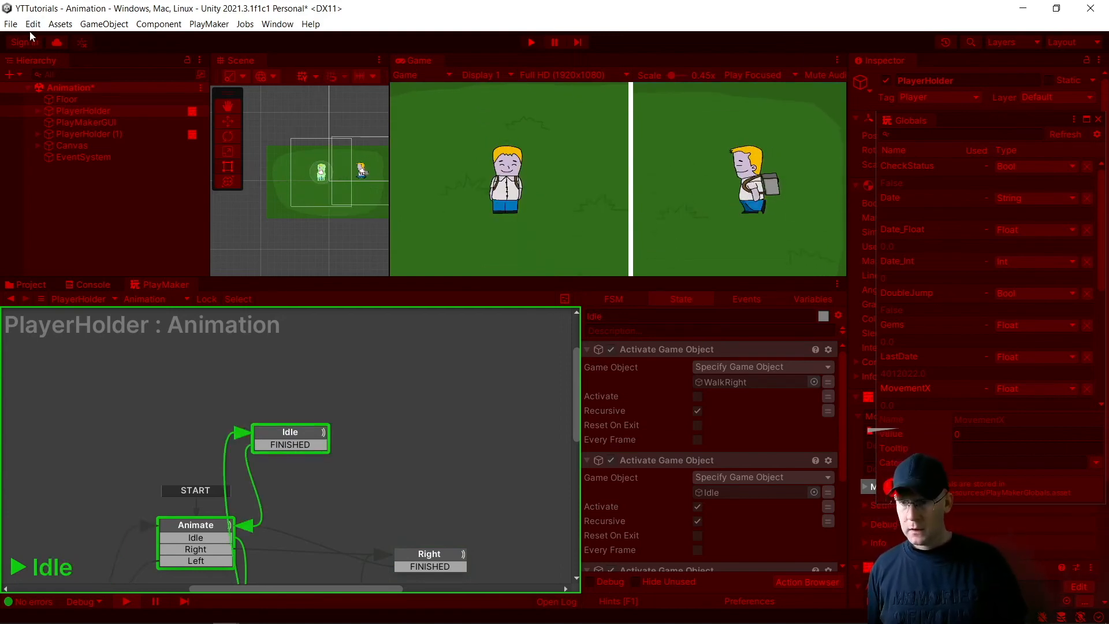
# Step: During play, switch PlayerHolder's FSM view to Movement to watch its Move state
pyautogui.click(33, 23)
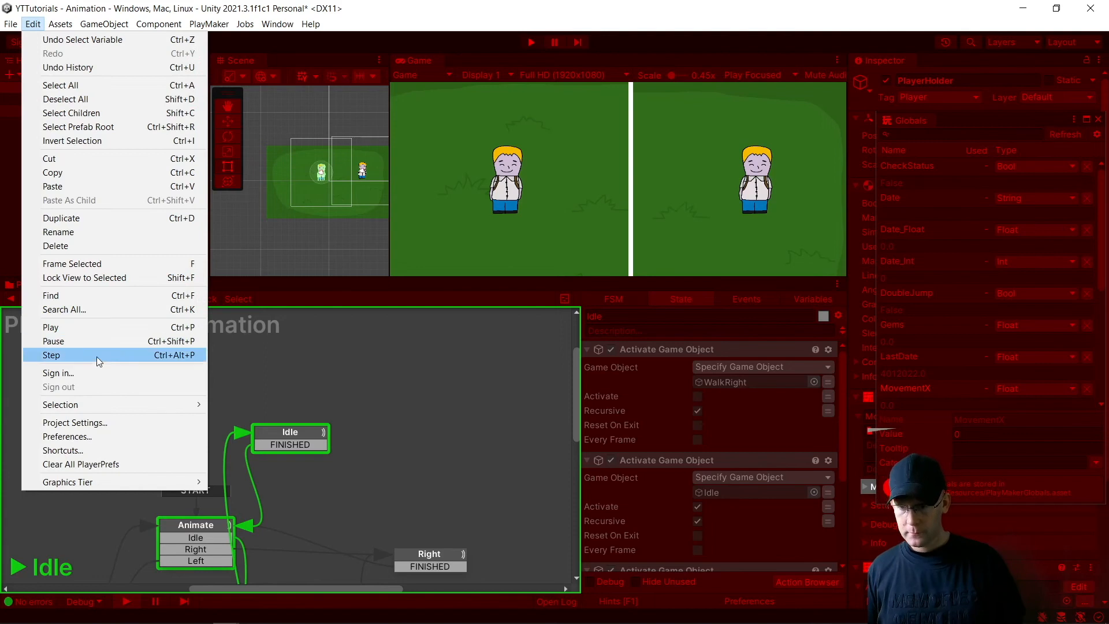
pyautogui.click(74, 423)
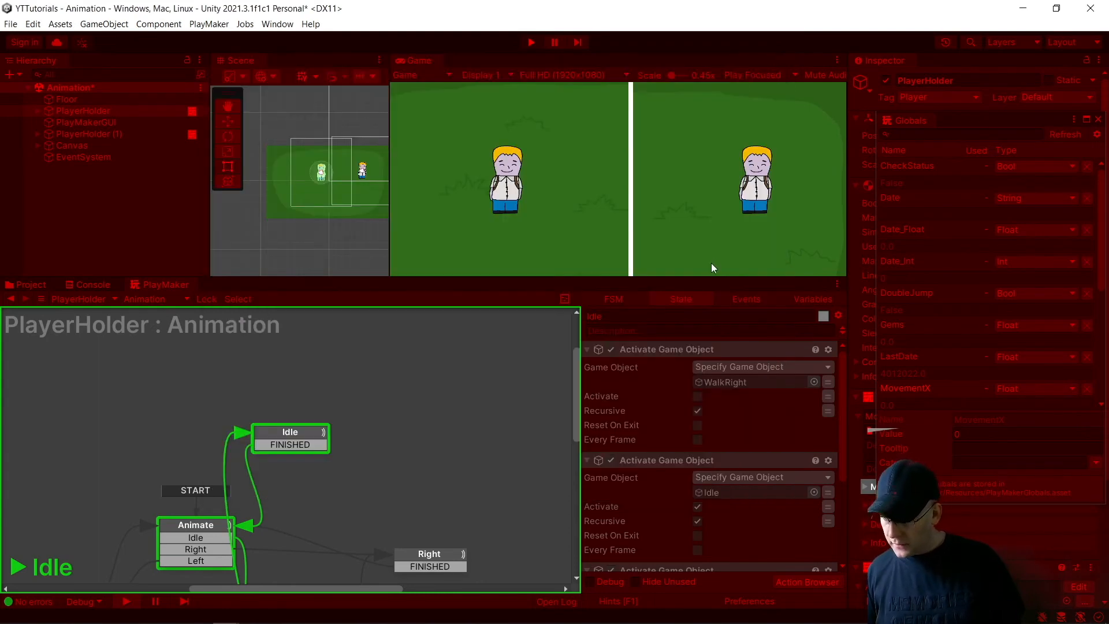
pyautogui.click(144, 298)
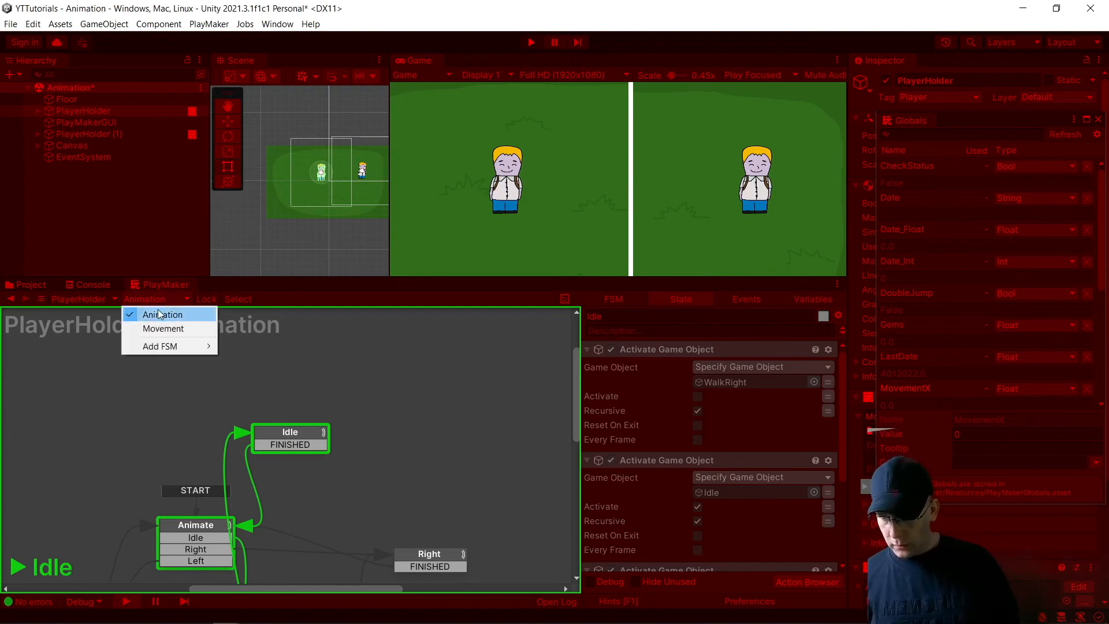
pyautogui.click(163, 328)
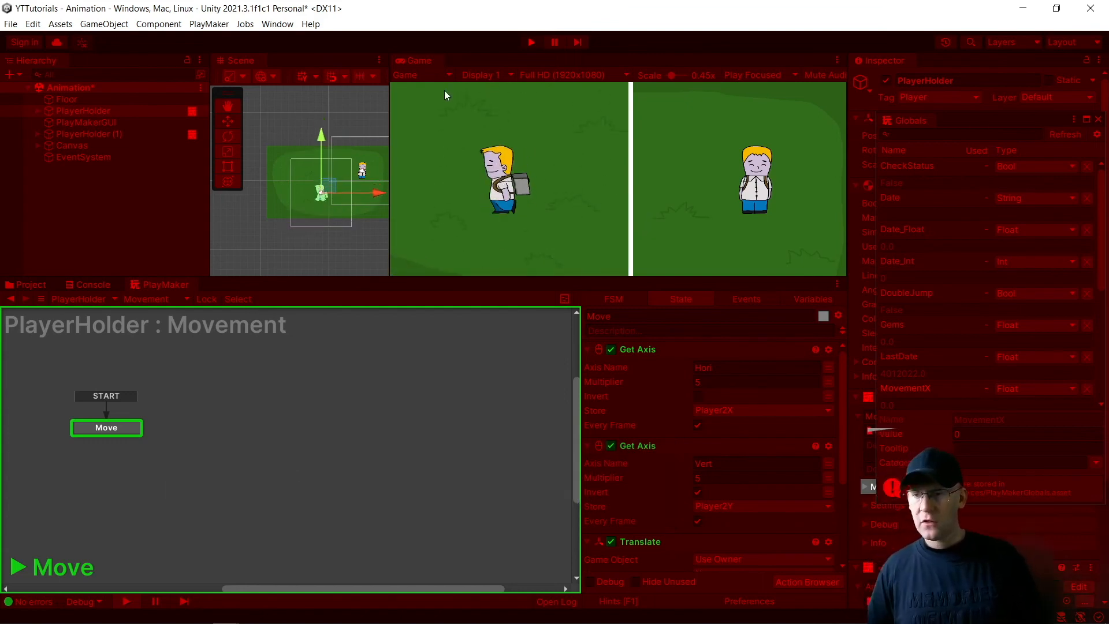
pyautogui.click(57, 23)
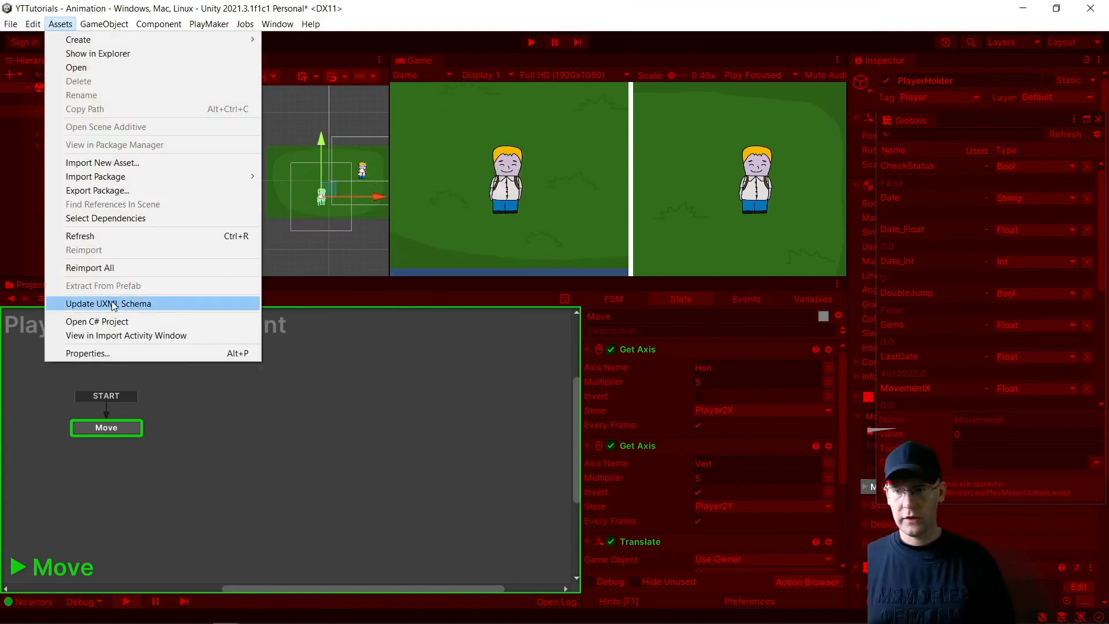
pyautogui.click(31, 23)
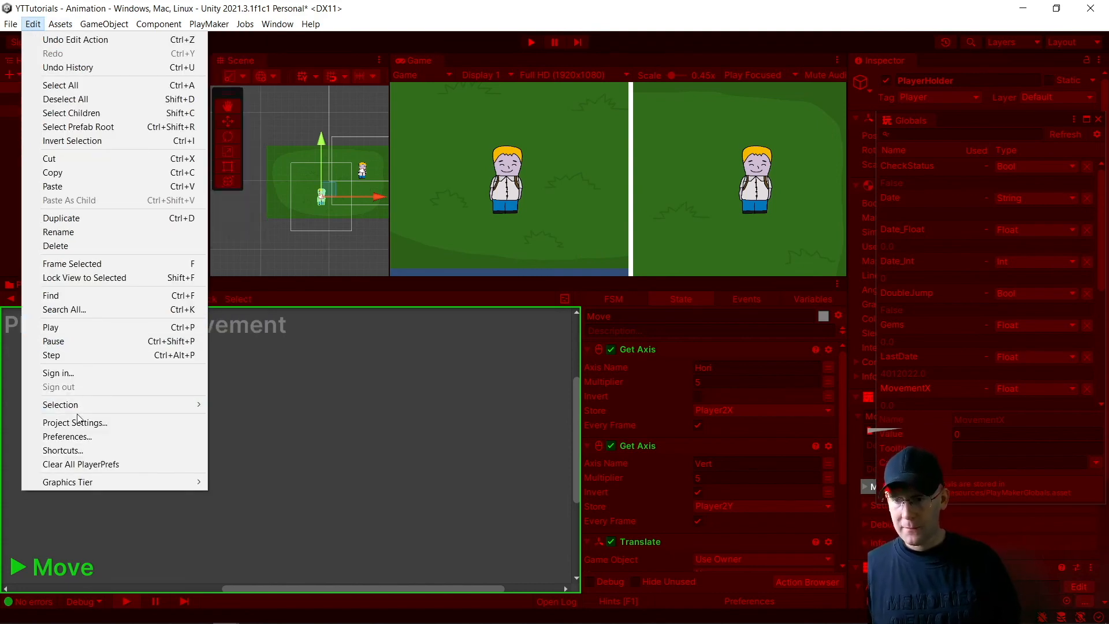
pyautogui.click(74, 423)
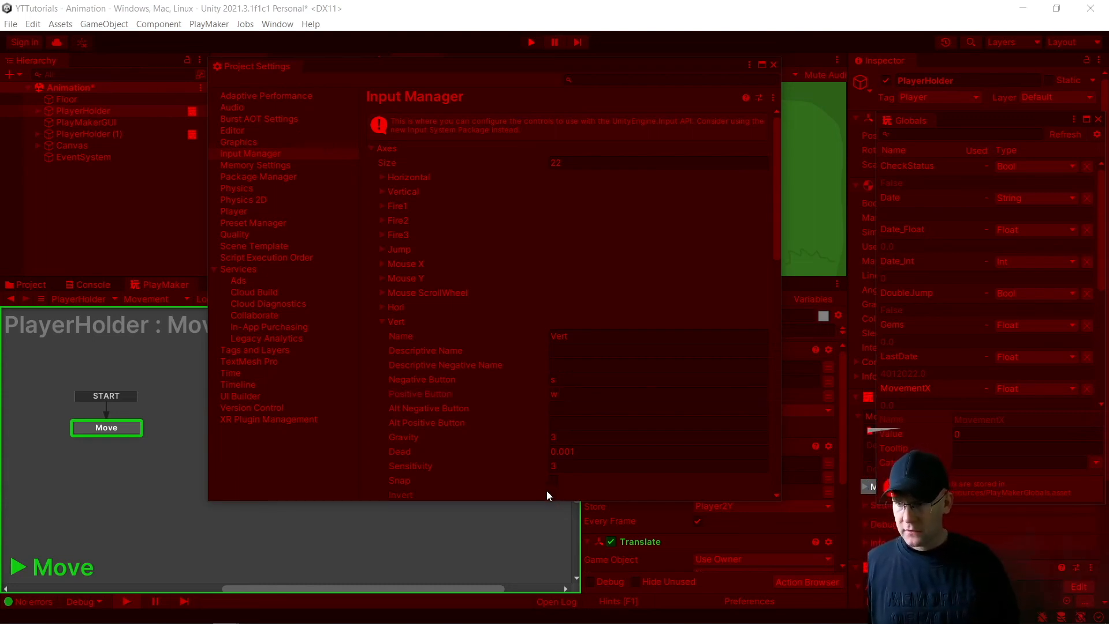
pyautogui.moveTo(350, 314)
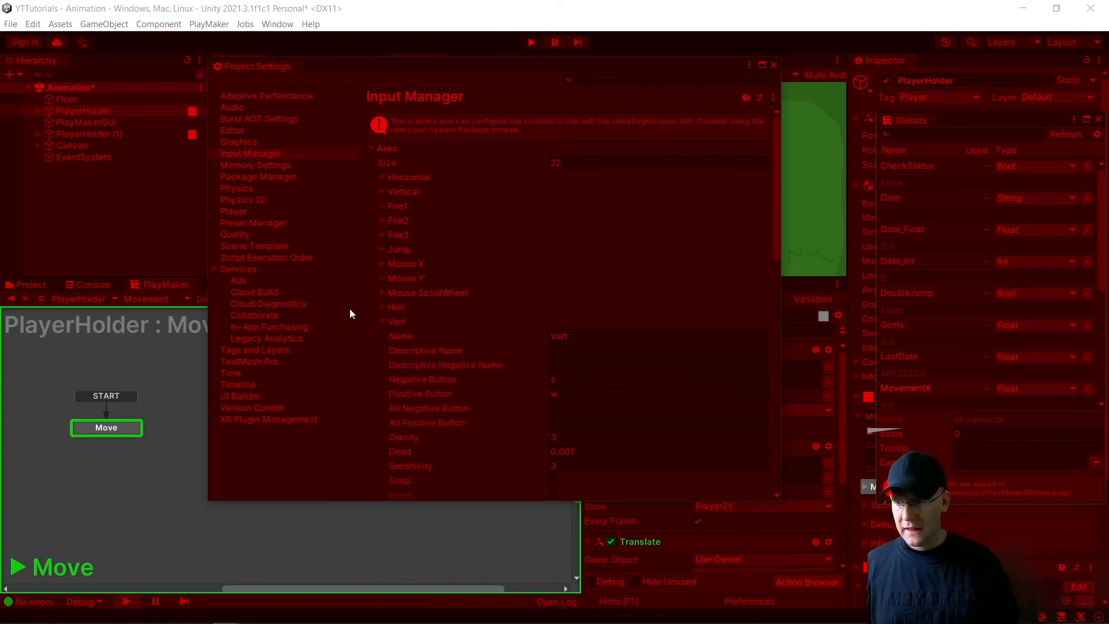
pyautogui.click(381, 307)
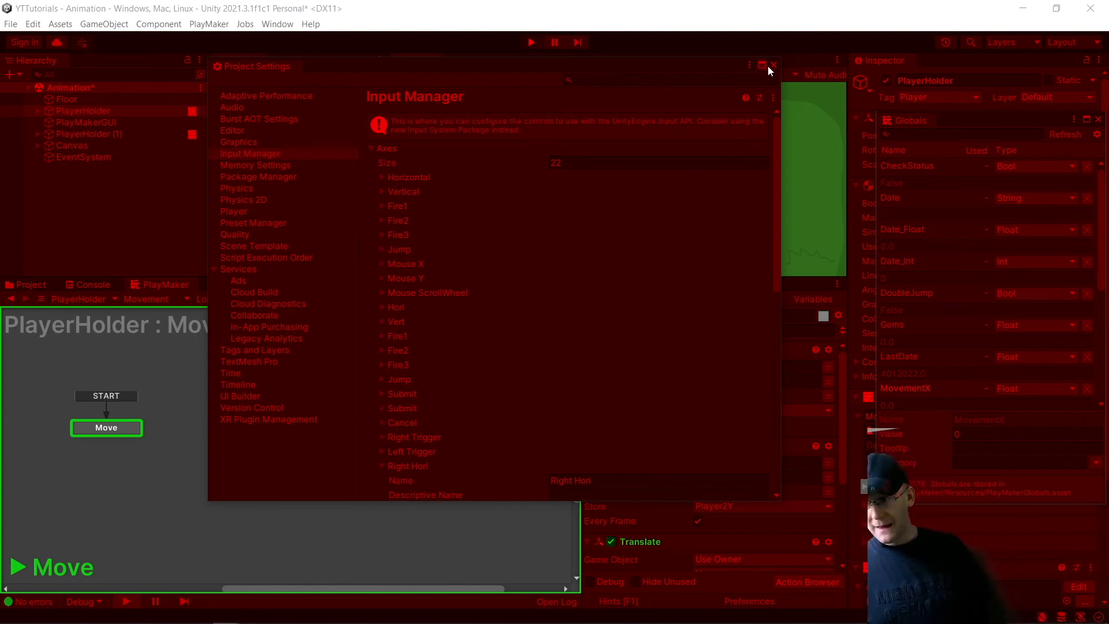
pyautogui.click(773, 65)
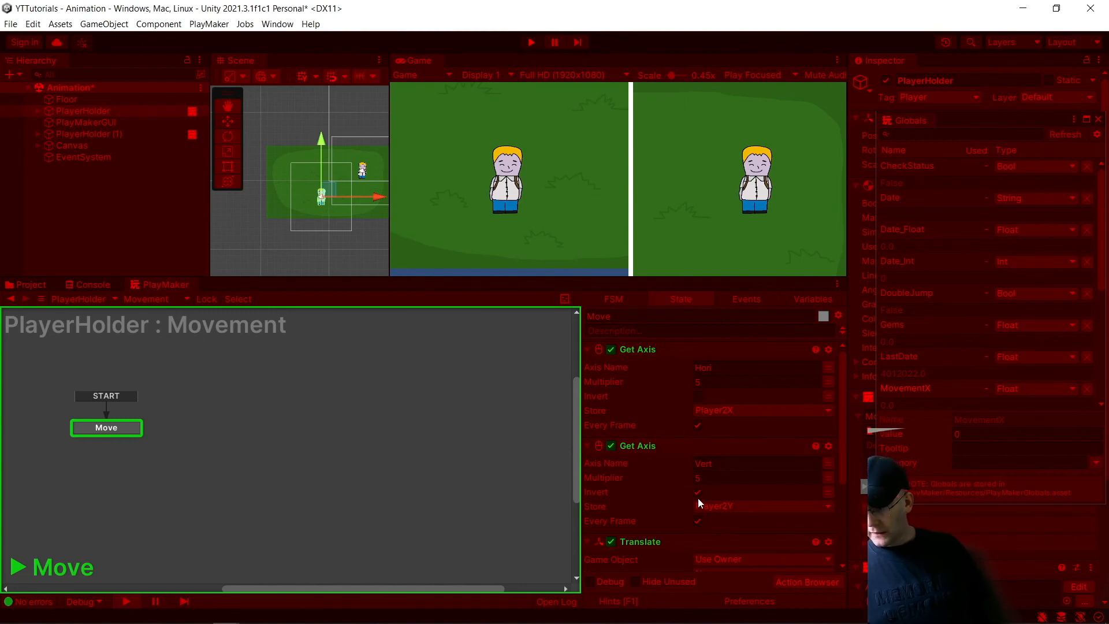